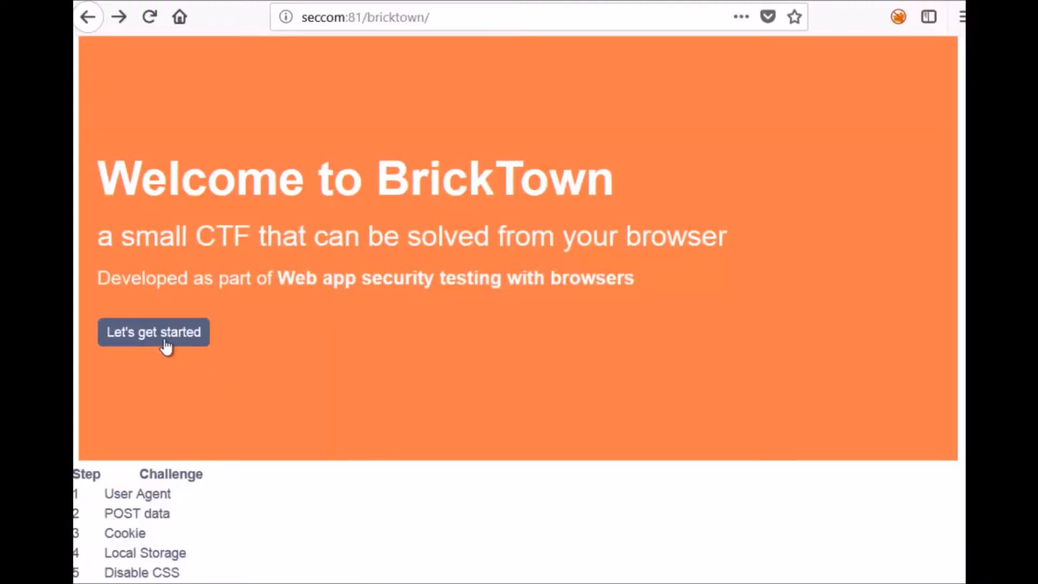
mouse_move(312, 389)
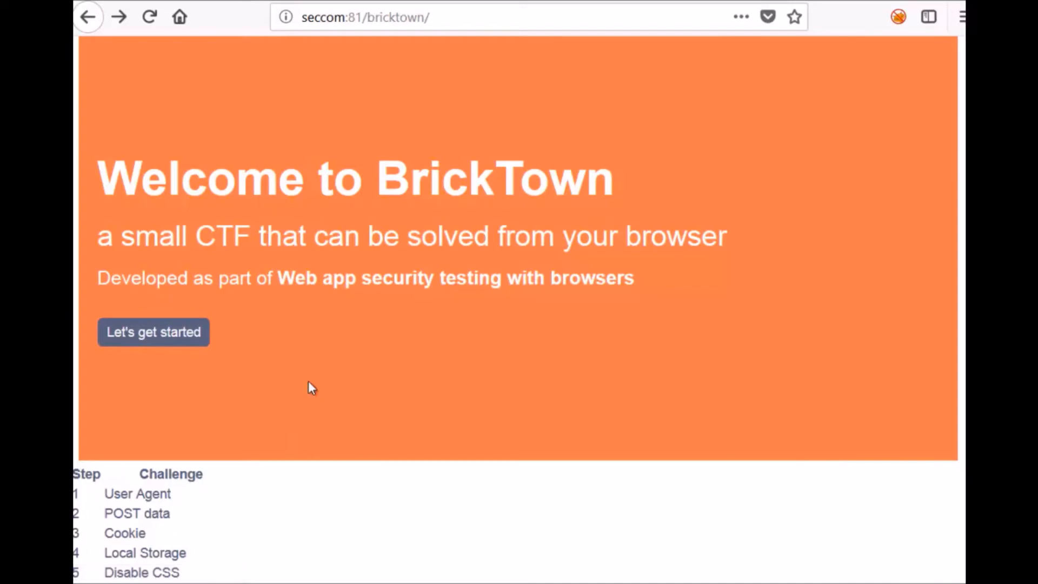
- Bring up a blank new browser tab from the BrickTown welcome page
click(153, 332)
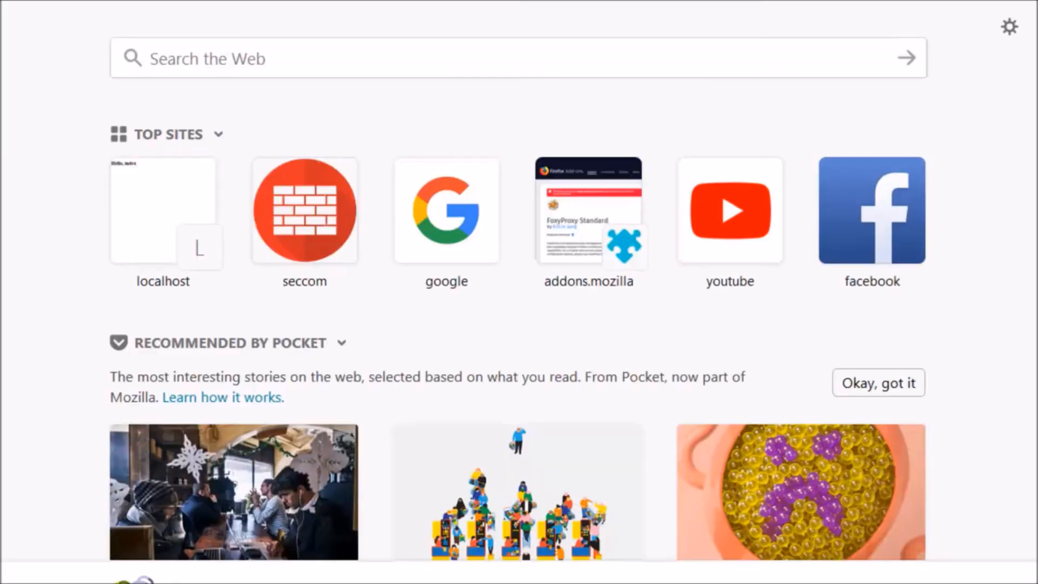
- Reach about:config and accept the advanced-settings risk warning
text(about)
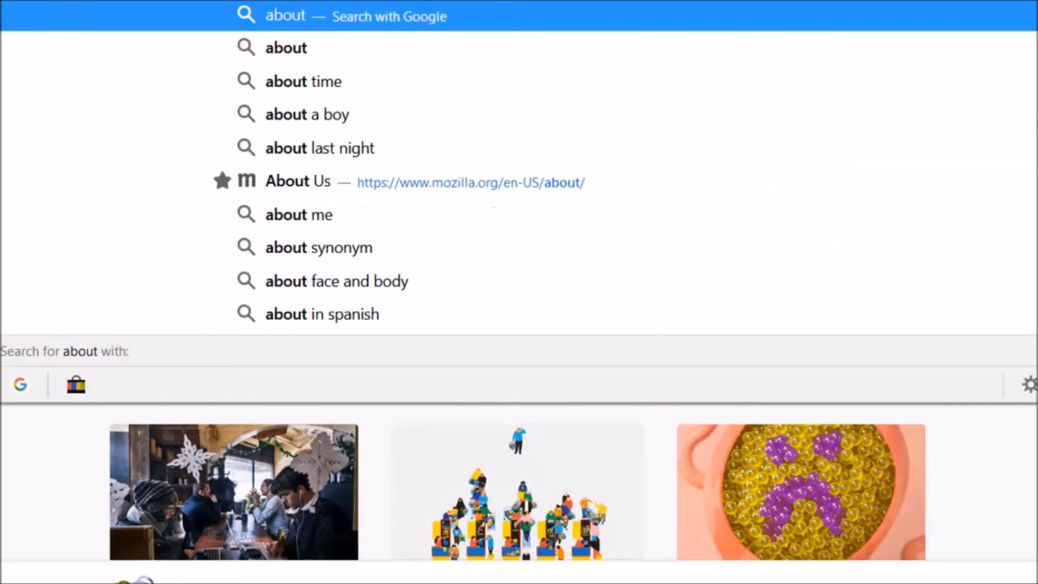
text(:config)
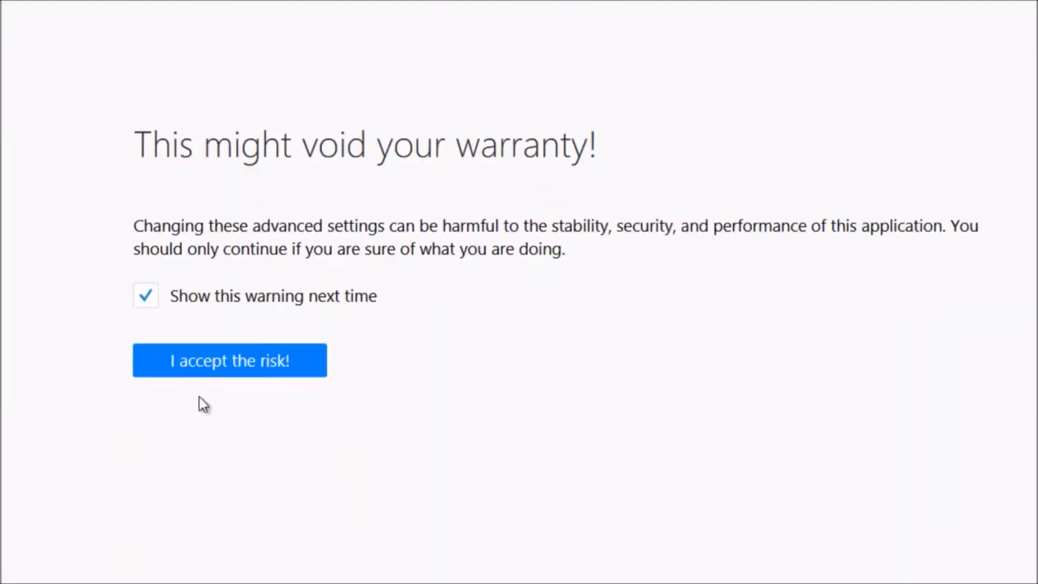
click(229, 360)
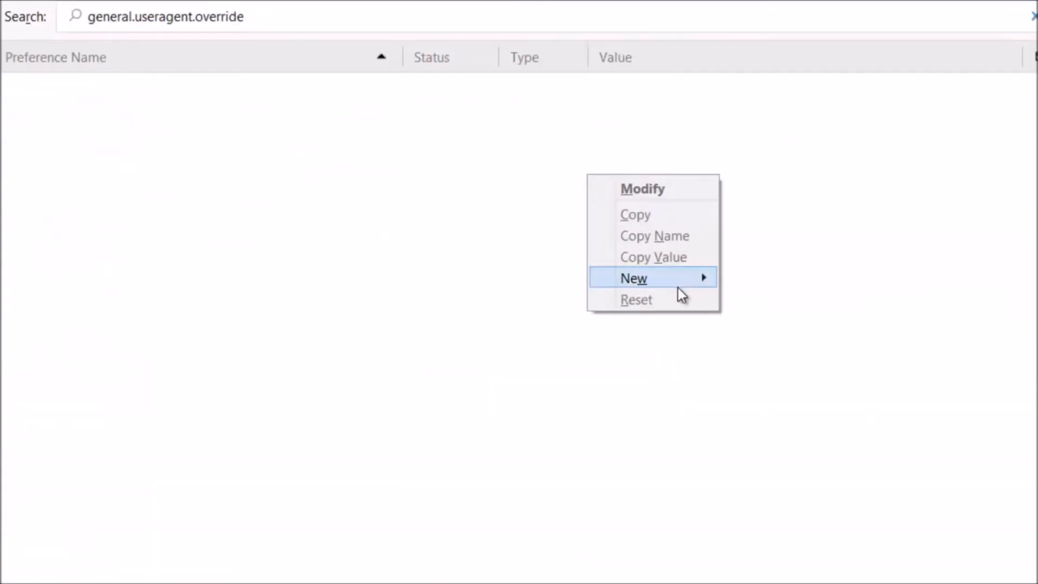
- Add a String preference general.useragent.override with value SecurityCompass
click(633, 278)
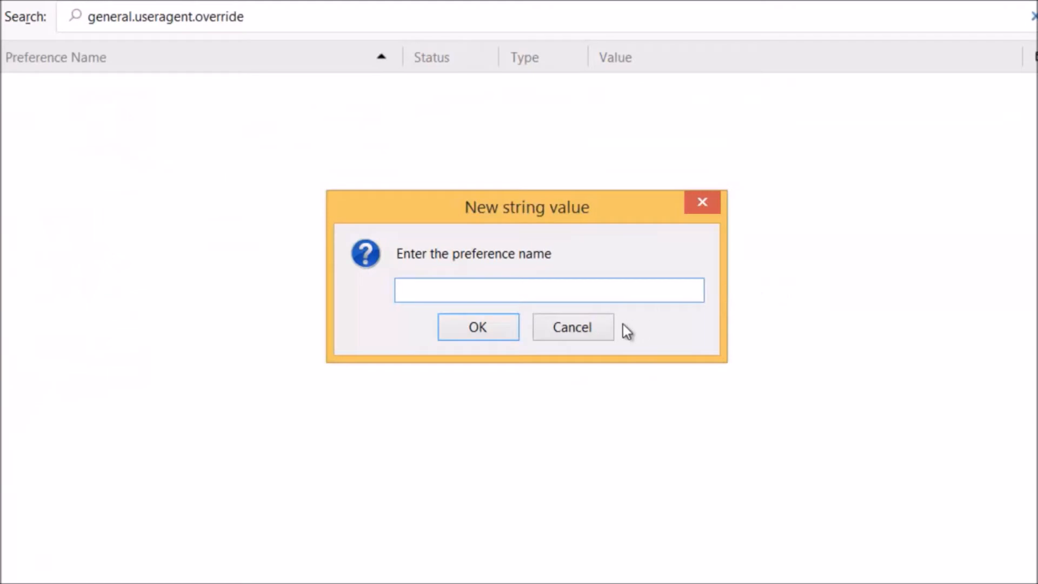
click(477, 327)
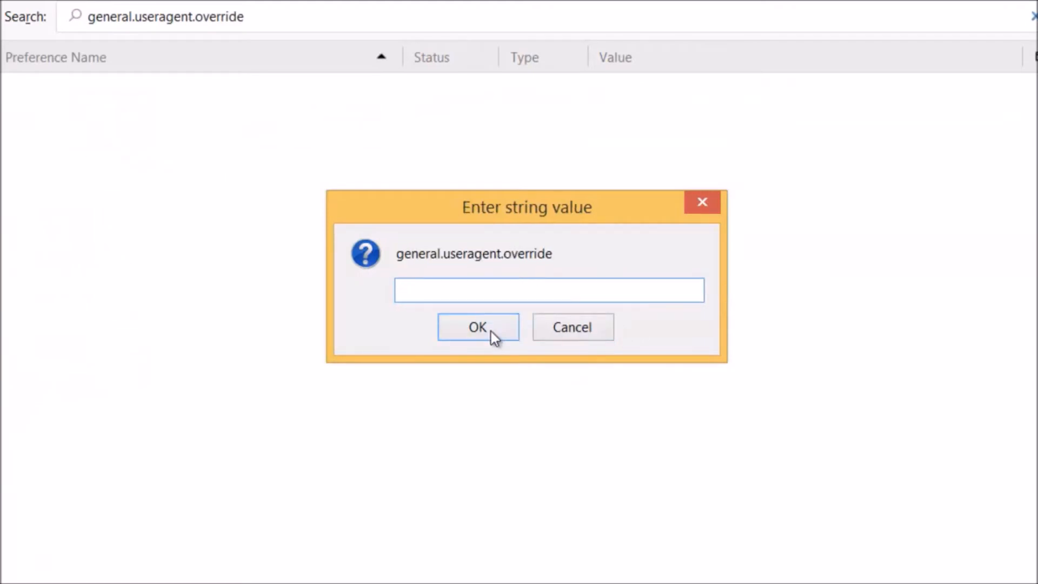
text(Securit)
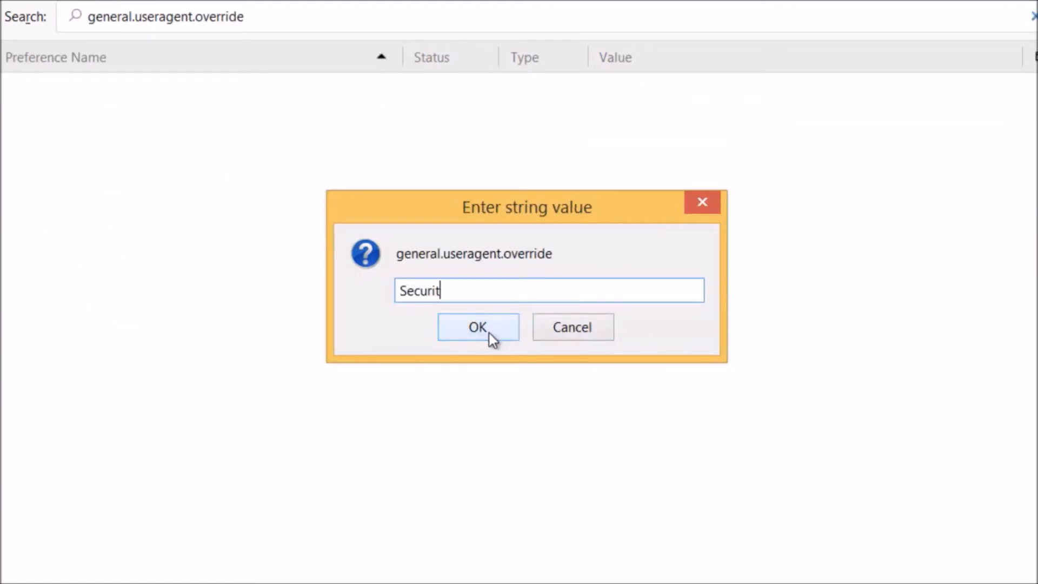
text(yCompass)
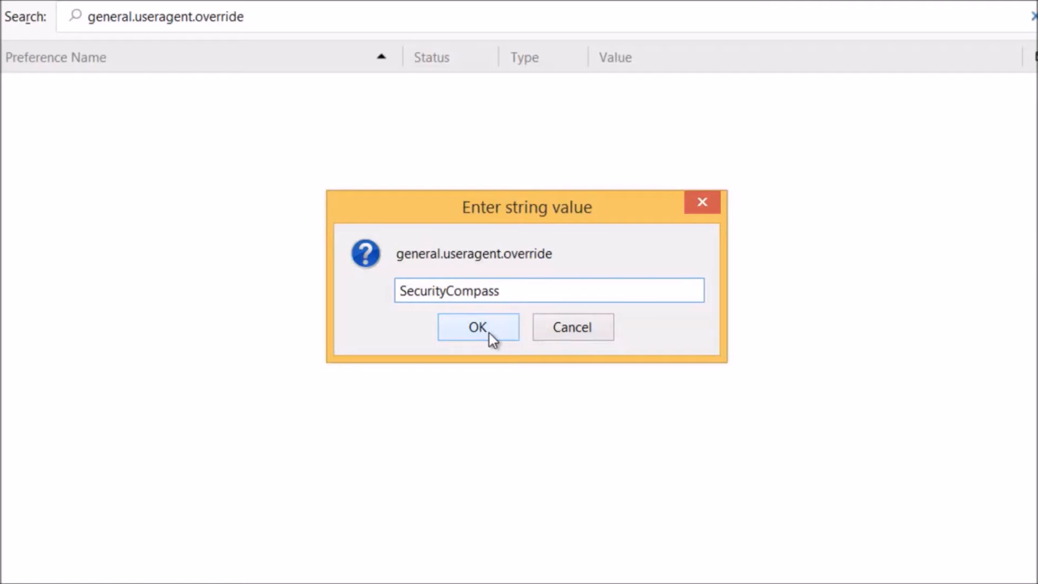
click(477, 326)
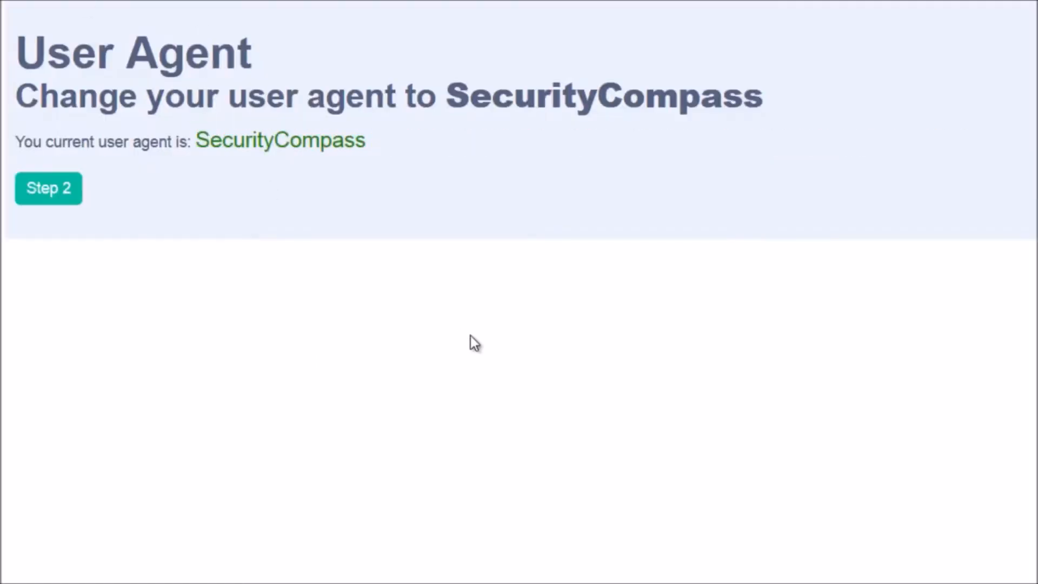
mouse_move(194, 241)
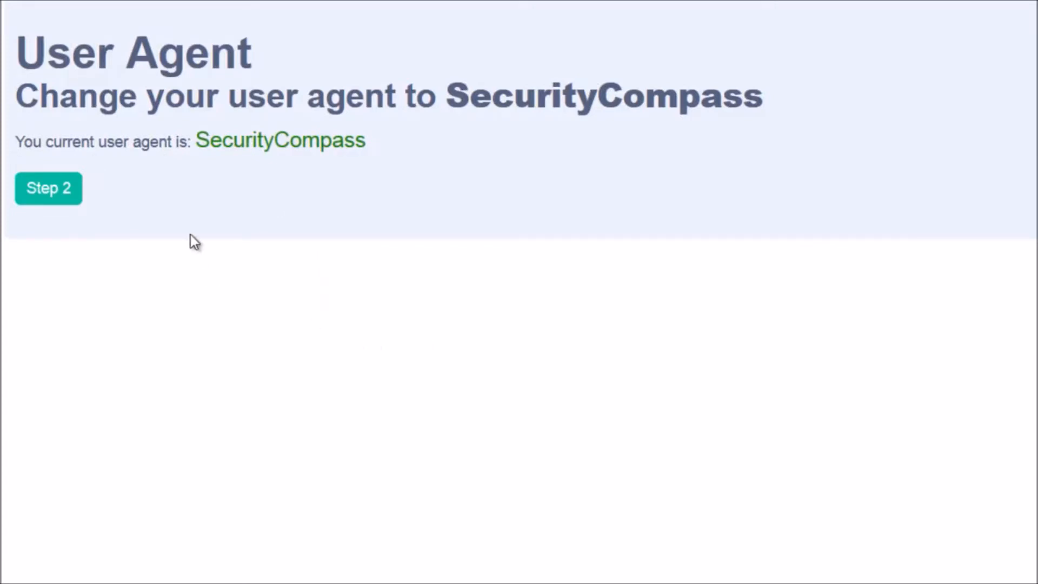
mouse_move(3, 249)
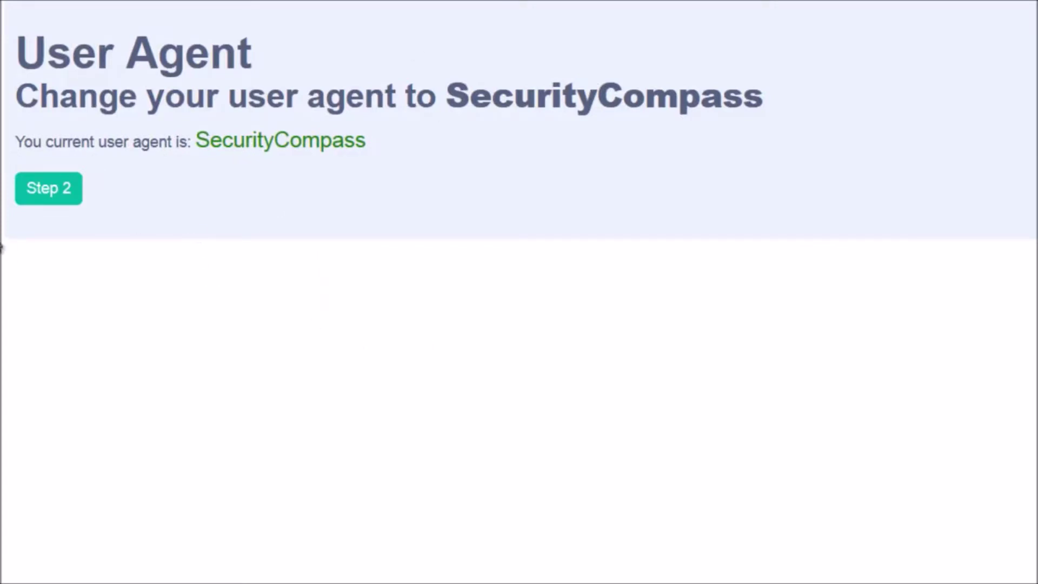
mouse_move(68, 212)
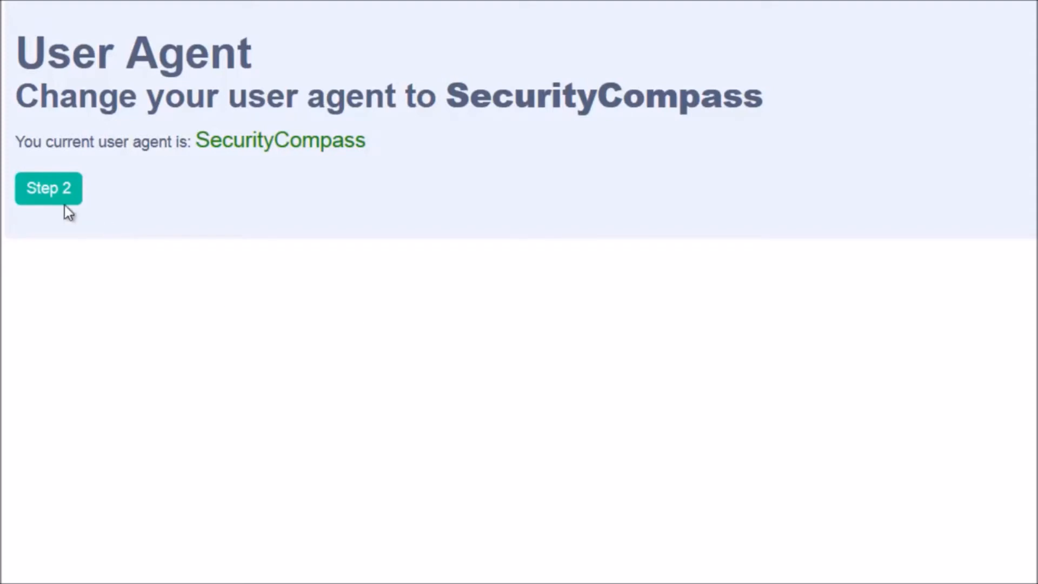
- Advance to Step 2, the Edit POST Data challenge
click(48, 187)
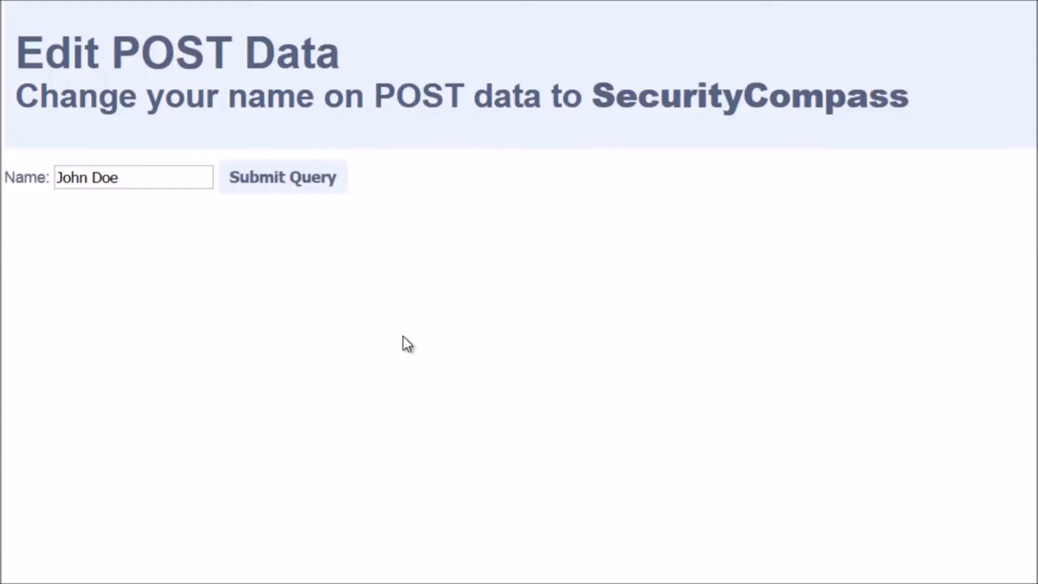
mouse_move(397, 347)
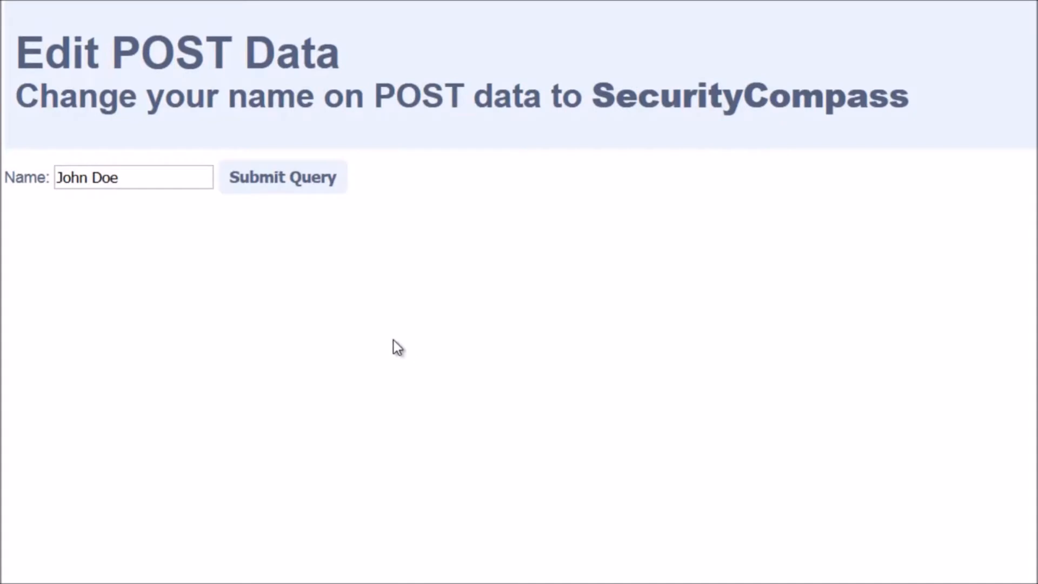
- Submit the name form with its default value John Doe
click(282, 177)
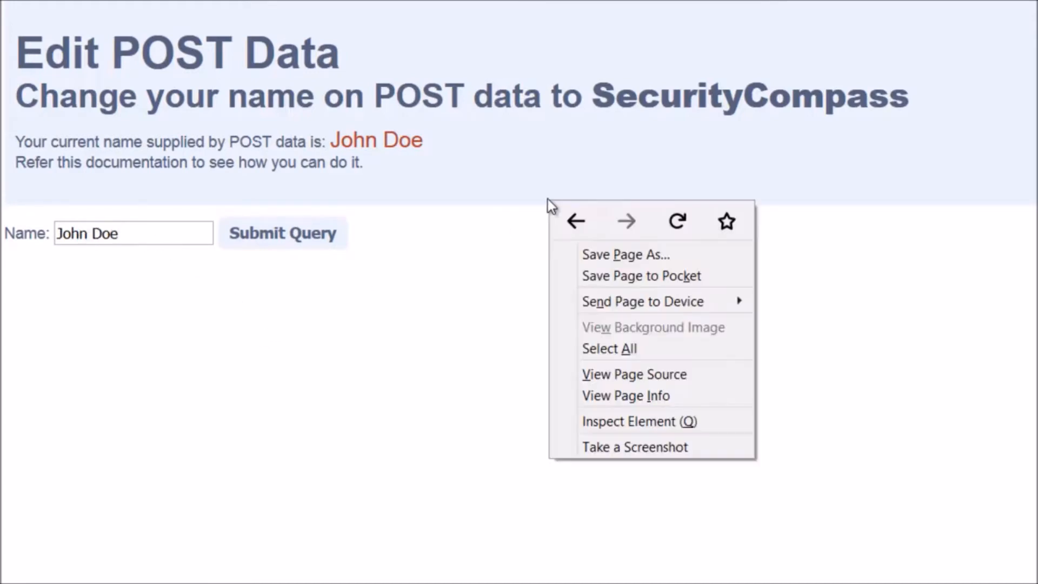
- In the DevTools Network panel, edit and resend the form's POST with name=SecurityCompass
click(639, 424)
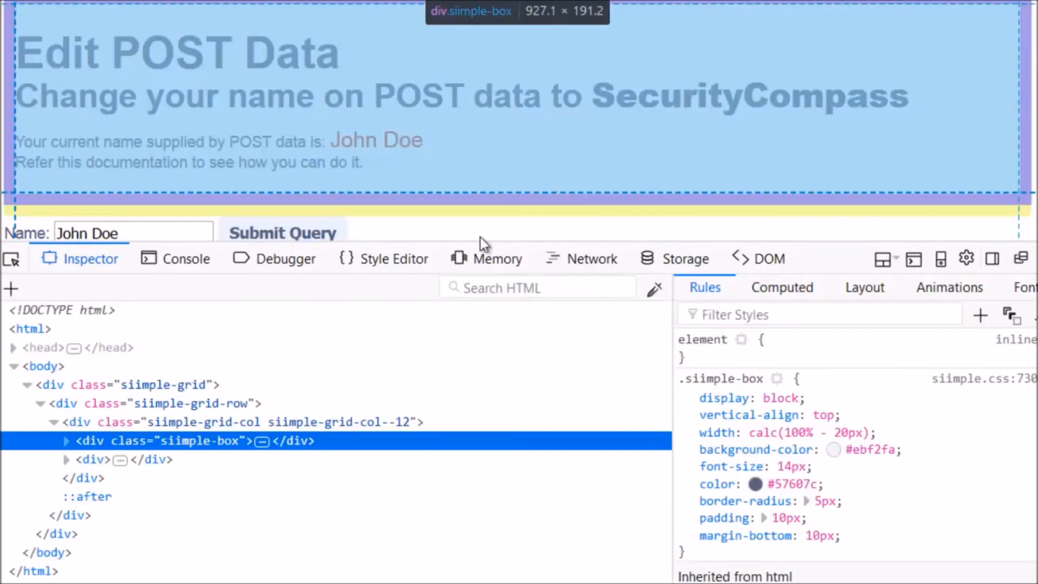
click(592, 257)
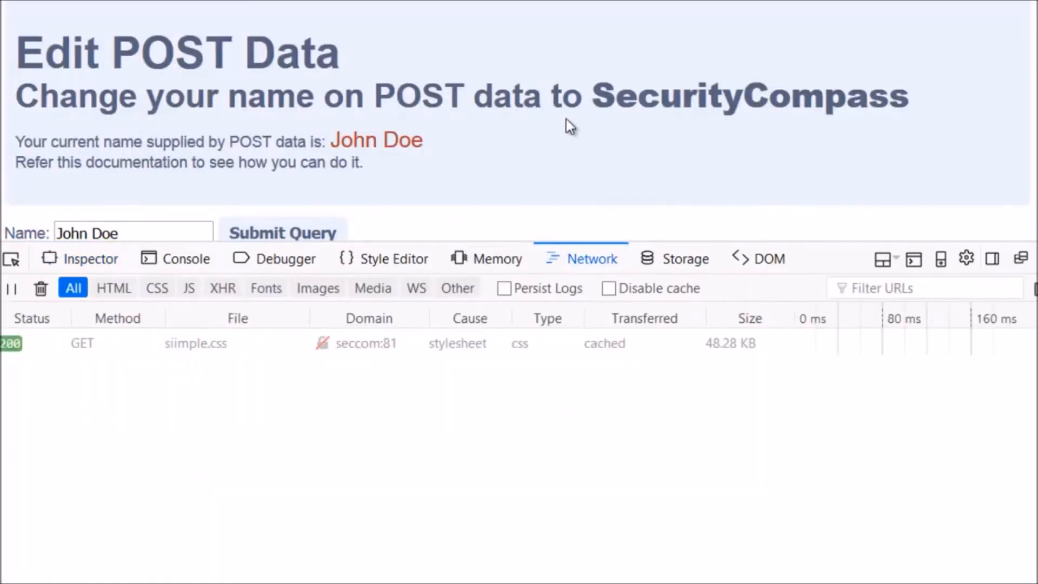
click(282, 232)
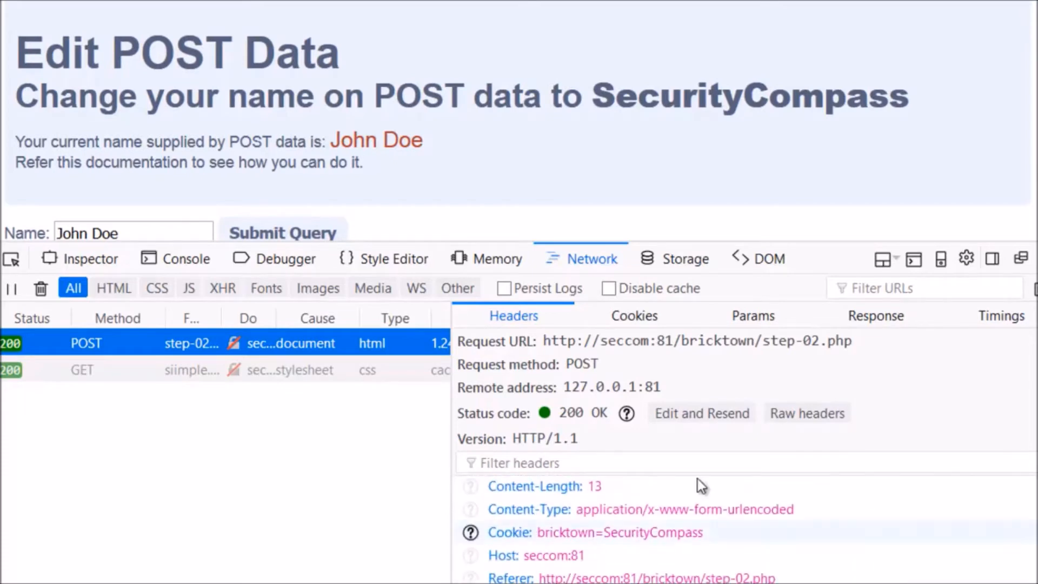
click(701, 412)
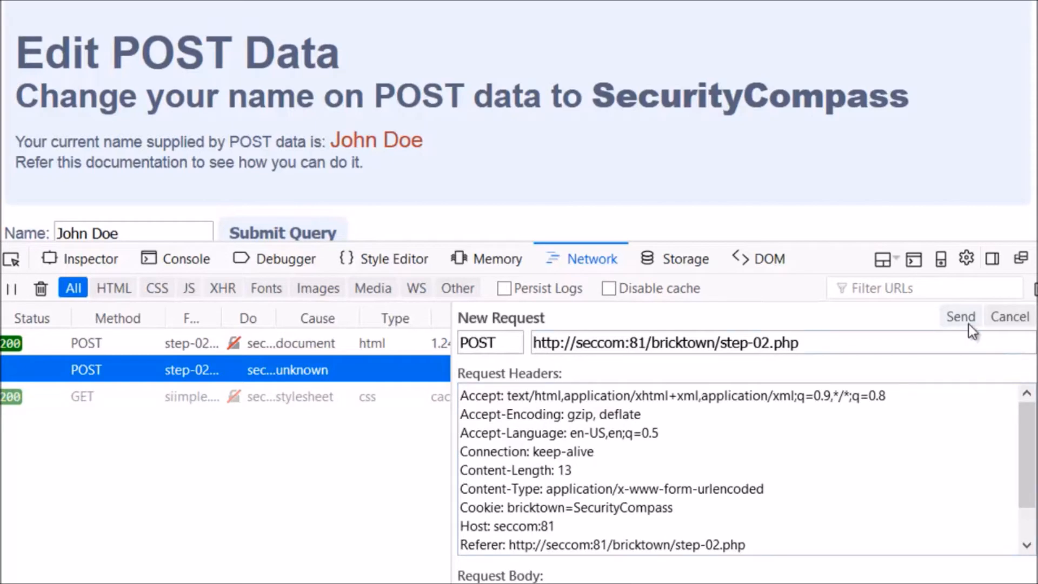
click(960, 317)
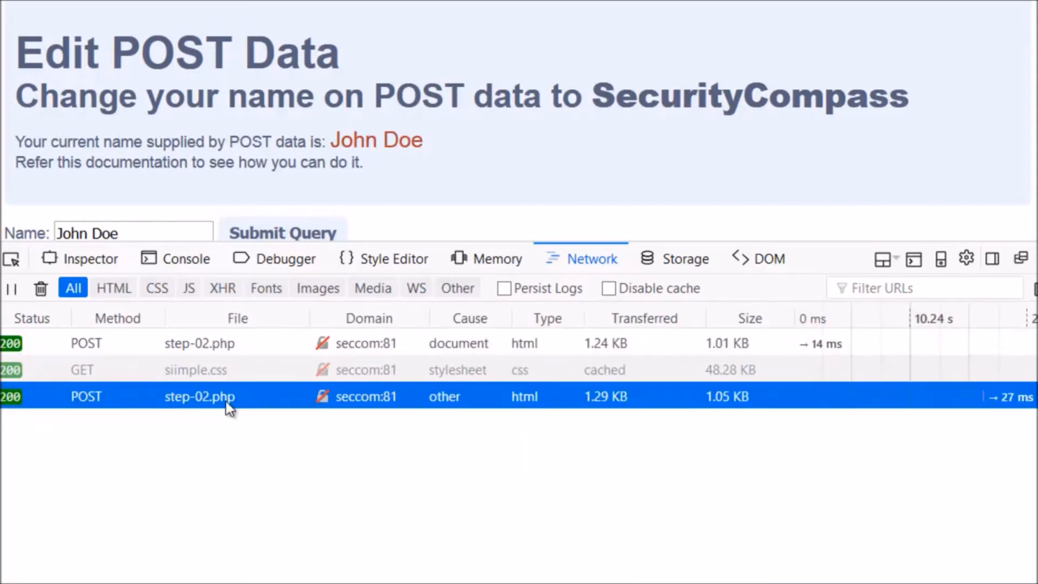
mouse_move(200, 396)
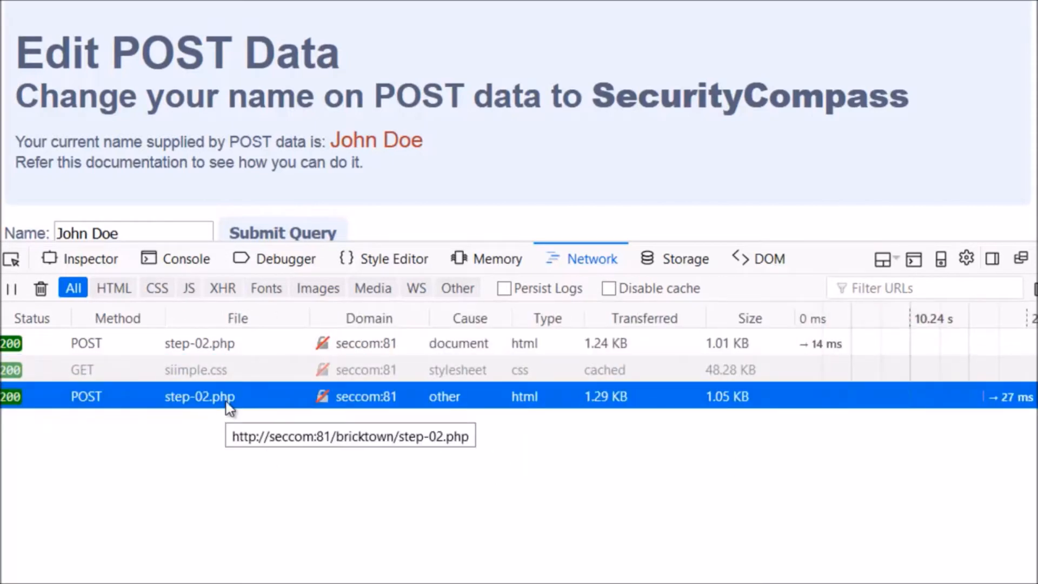
- View the resent request's response in a new tab and continue to the Step 3 cookie challenge
right_click(200, 396)
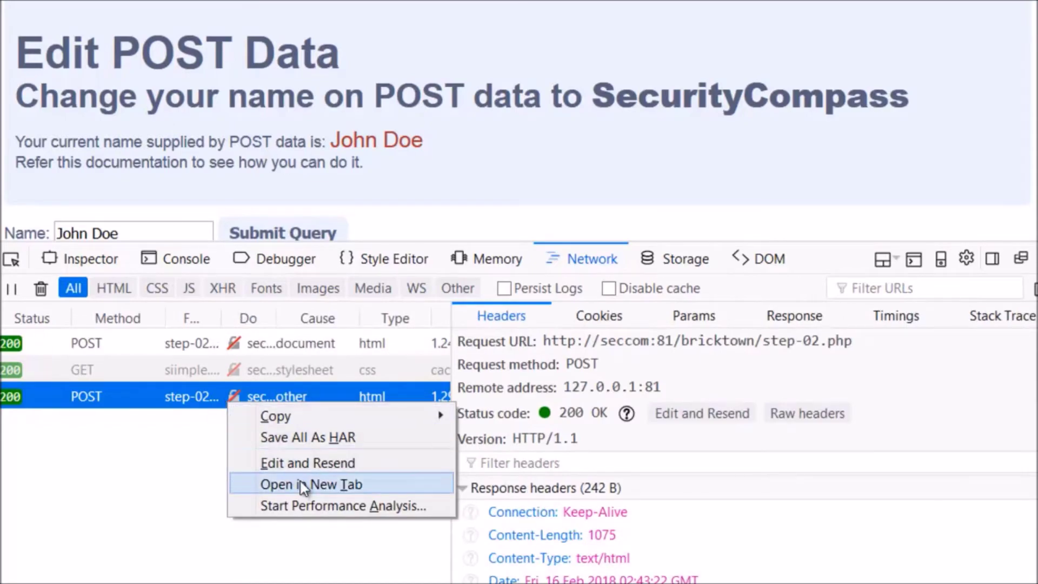
click(310, 484)
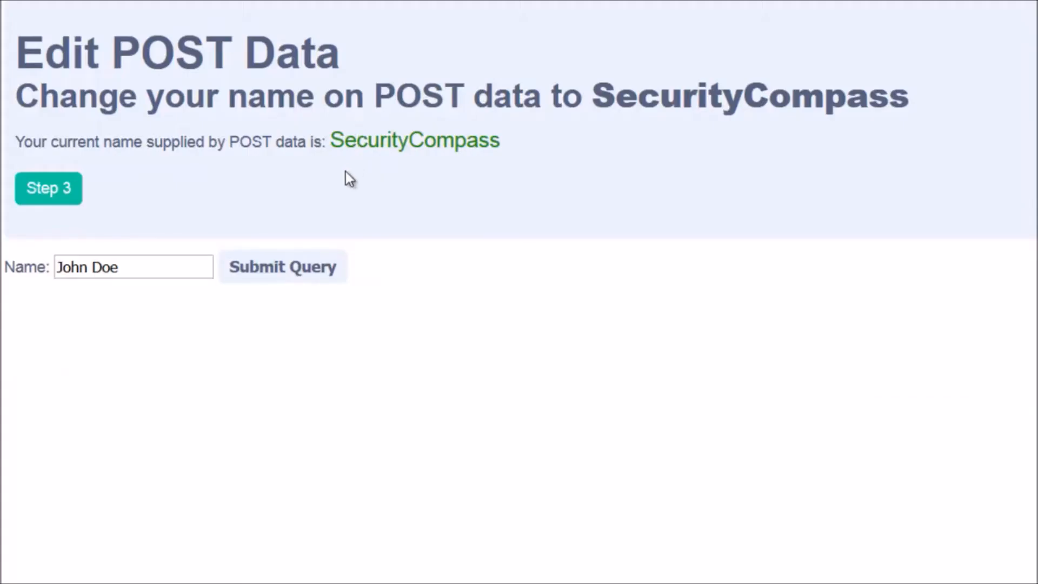
click(283, 268)
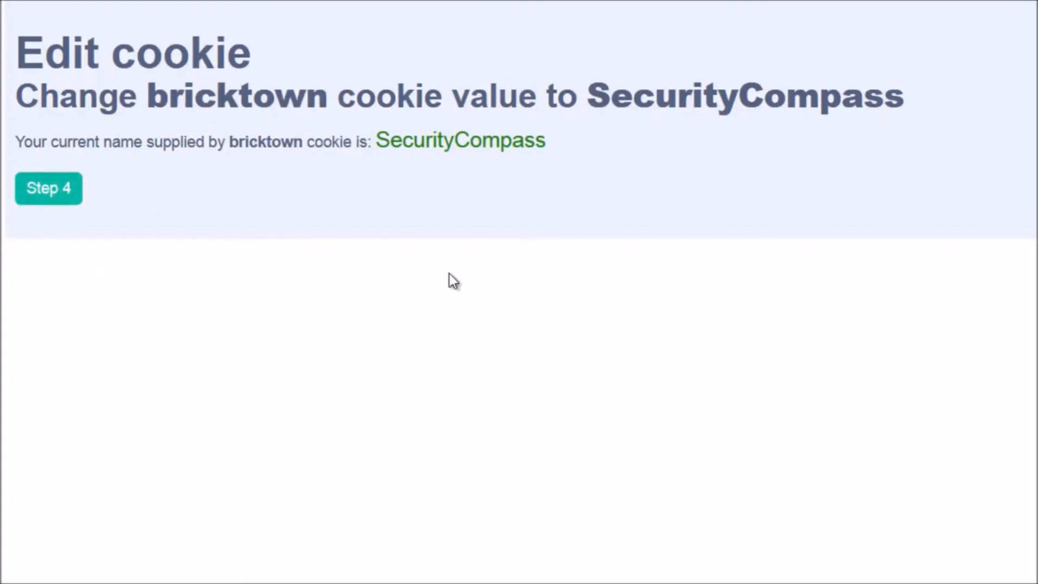
right_click(453, 279)
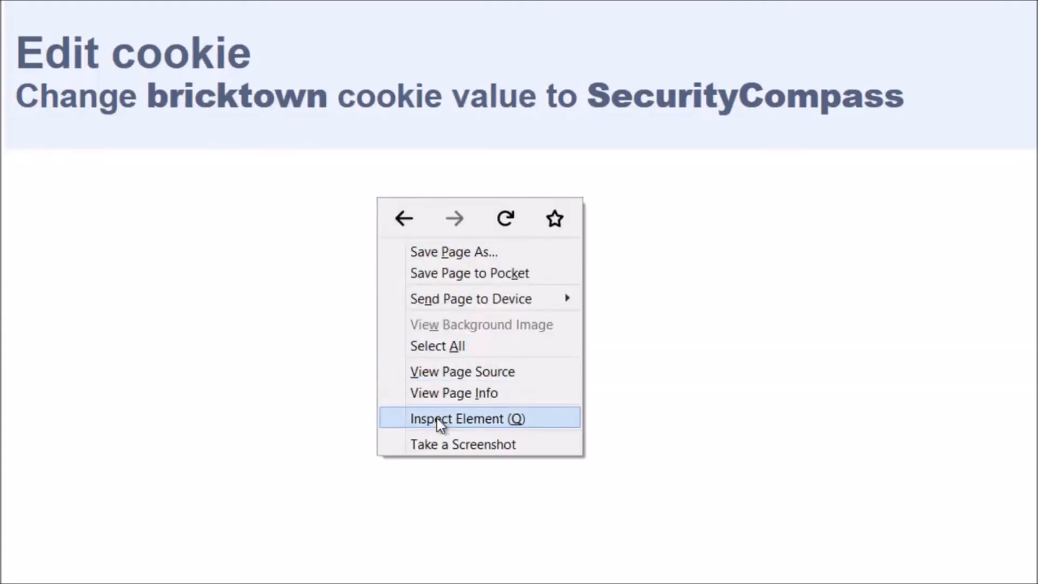
- In DevTools Storage > Cookies, edit the bricktown cookie value to SecurityCompass
click(467, 417)
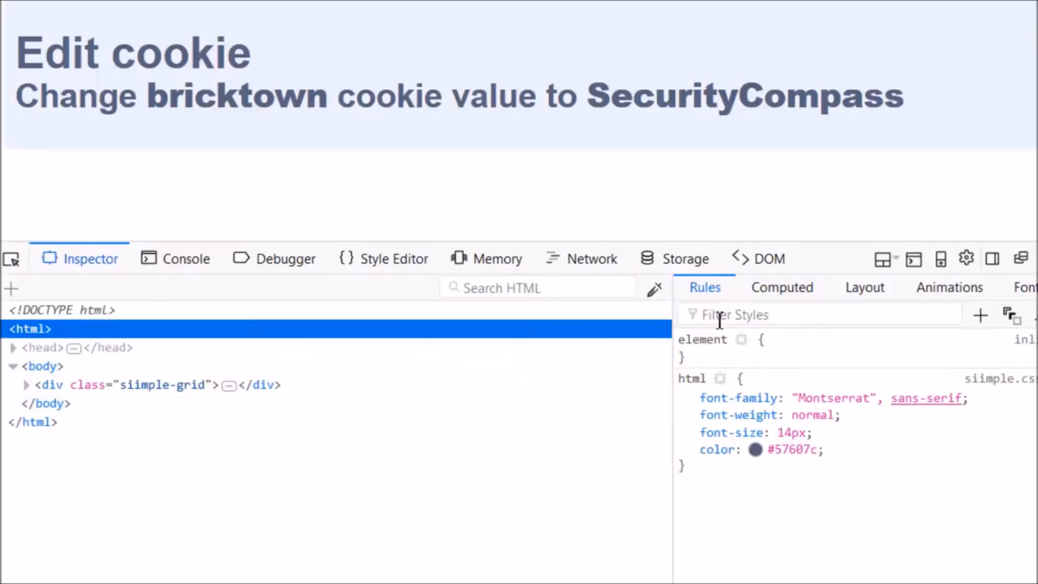
click(686, 257)
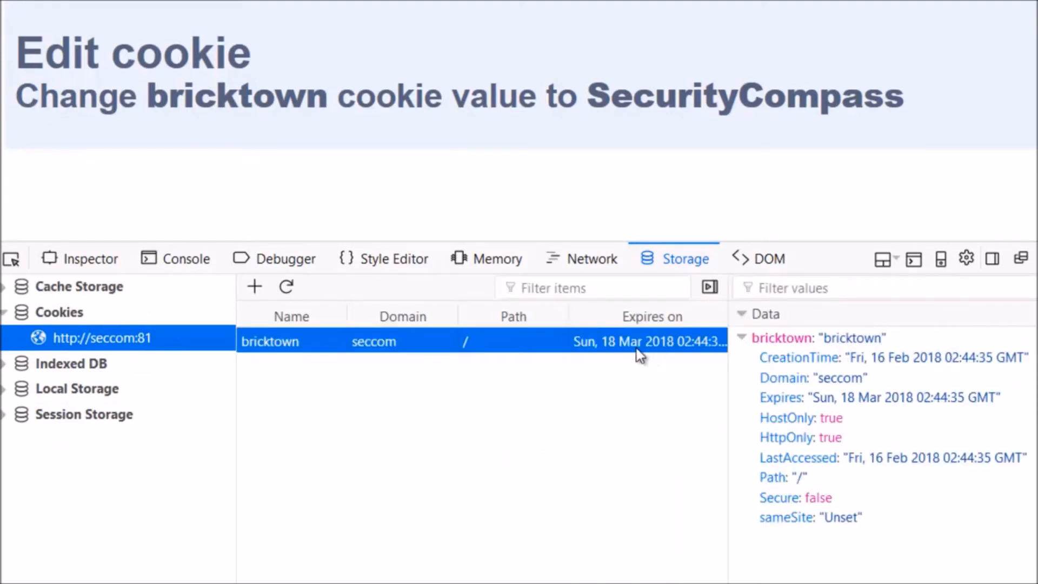
scroll(right, 3)
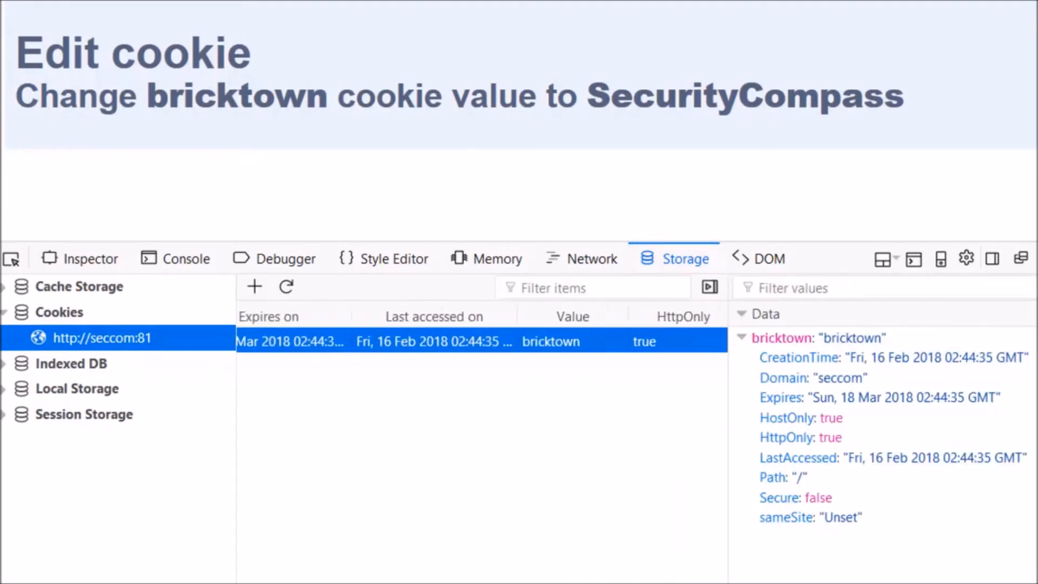
double_click(551, 341)
text(ecu)
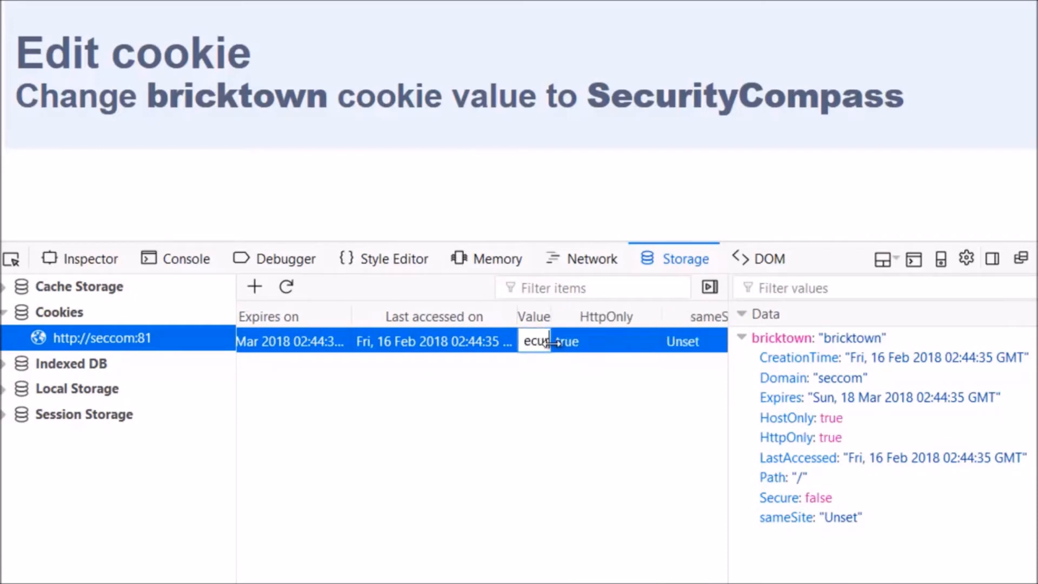
text(Com)
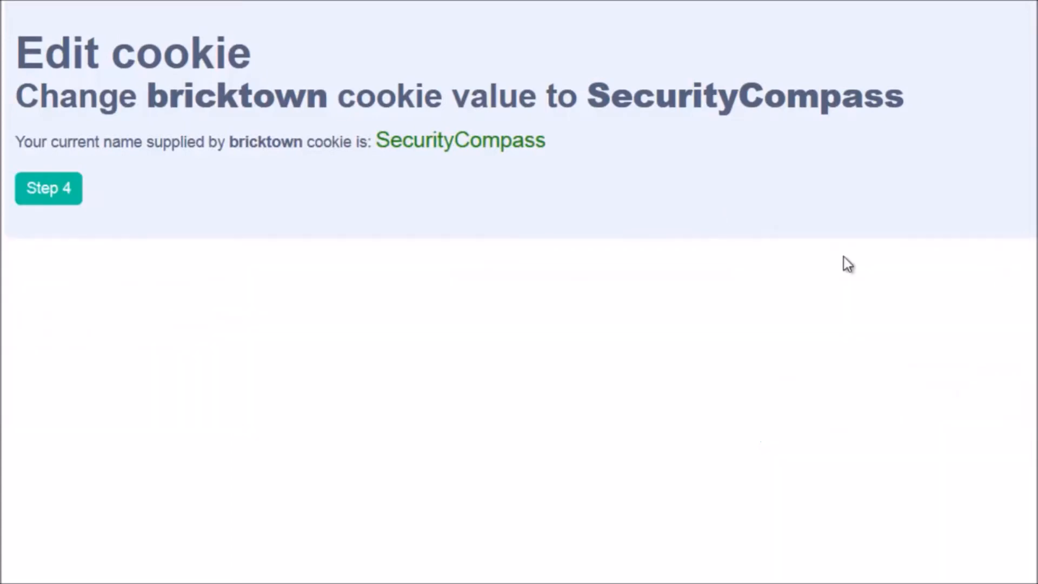
- Advance to Step 4, the Edit LocalStorage challenge
click(48, 188)
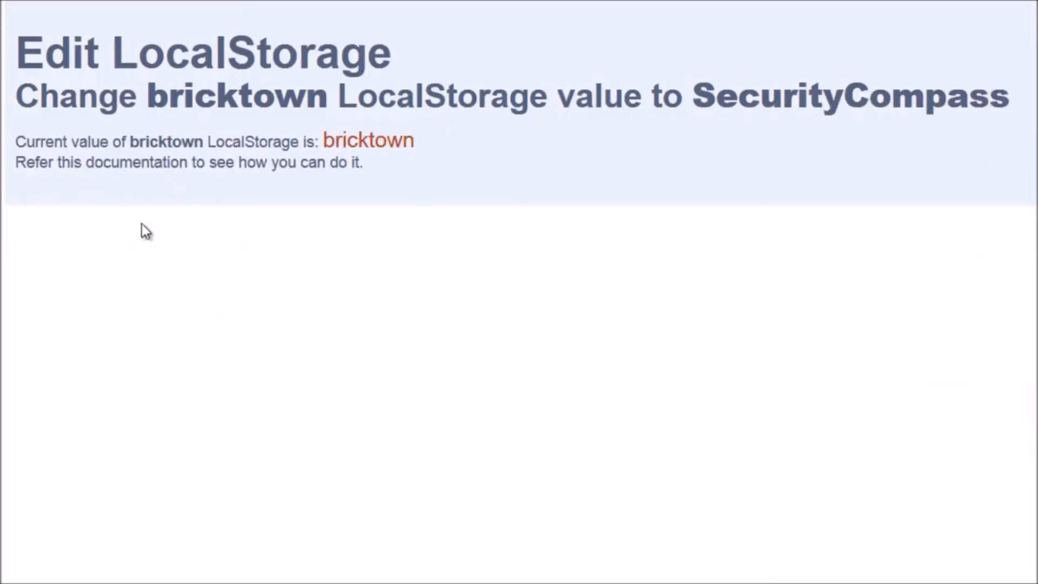
mouse_move(666, 490)
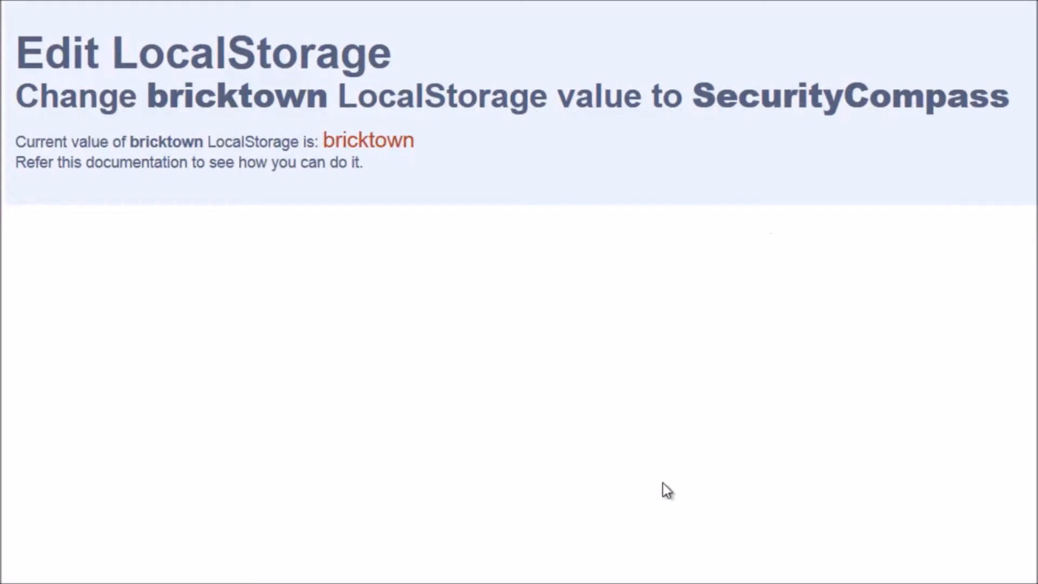
mouse_move(562, 424)
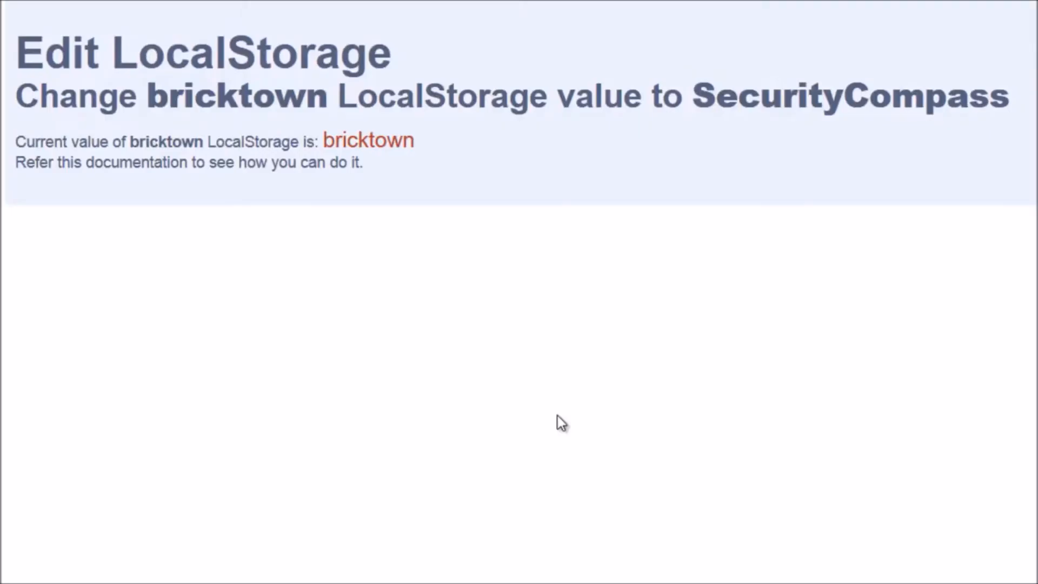
right_click(559, 422)
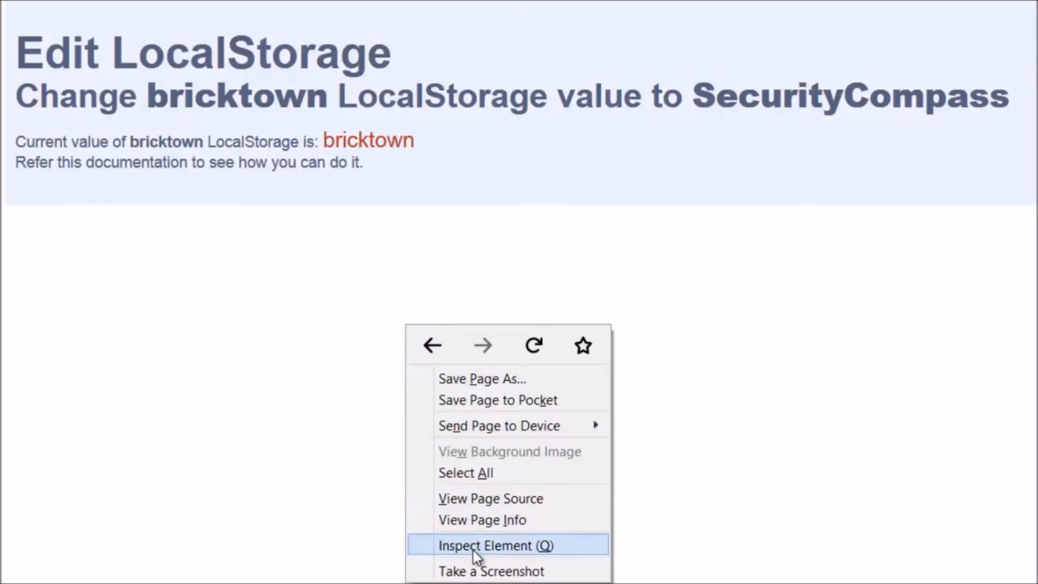
click(495, 545)
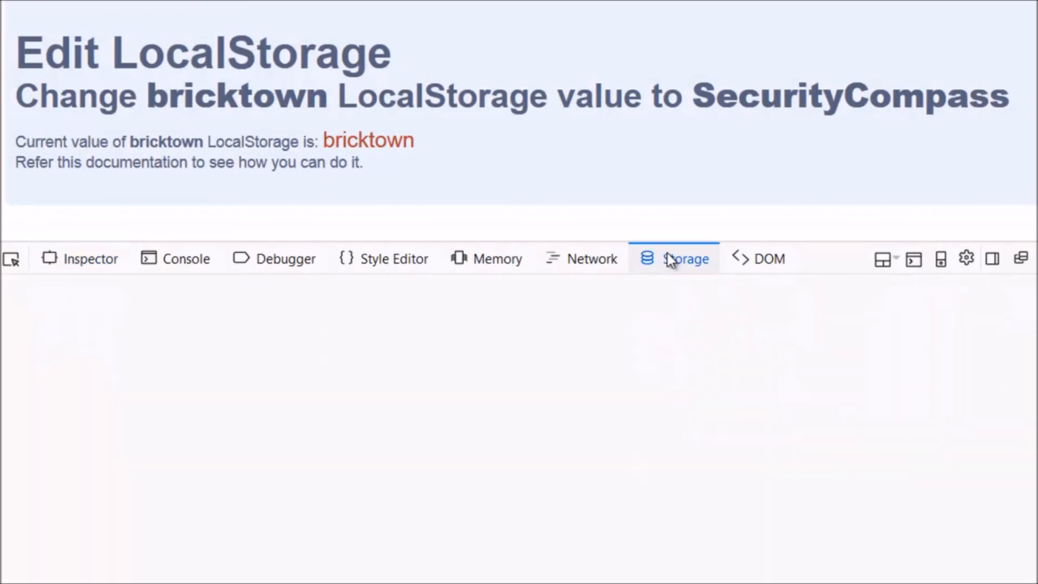
click(687, 258)
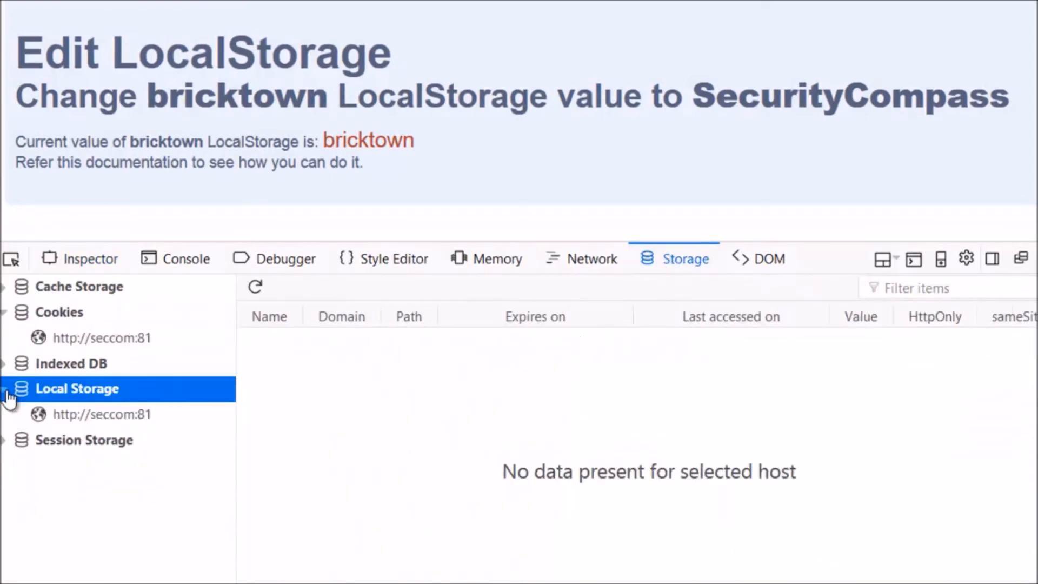
click(101, 414)
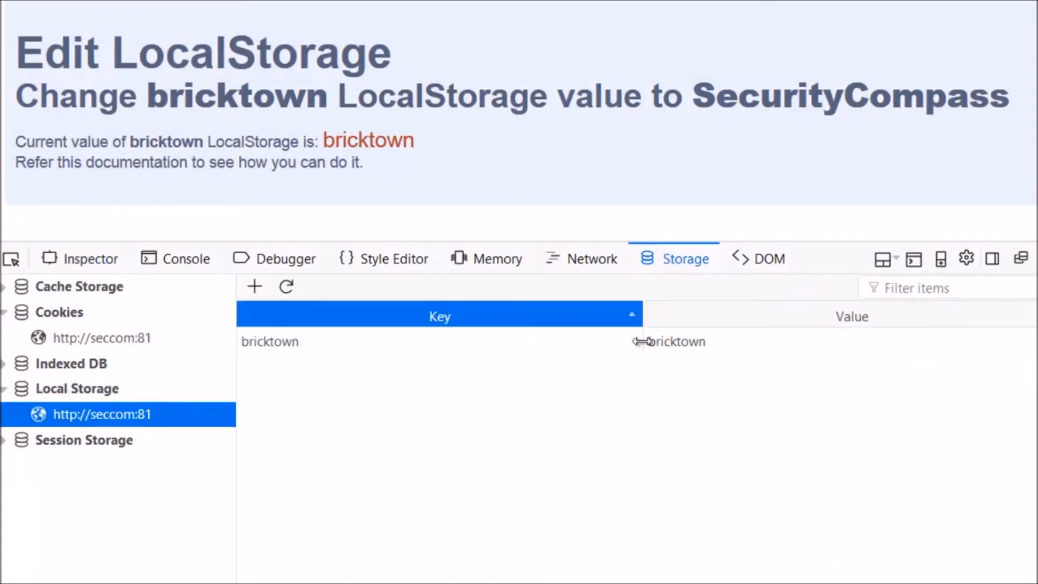
- Edit the bricktown LocalStorage value to SecurityCompass and save it
double_click(668, 342)
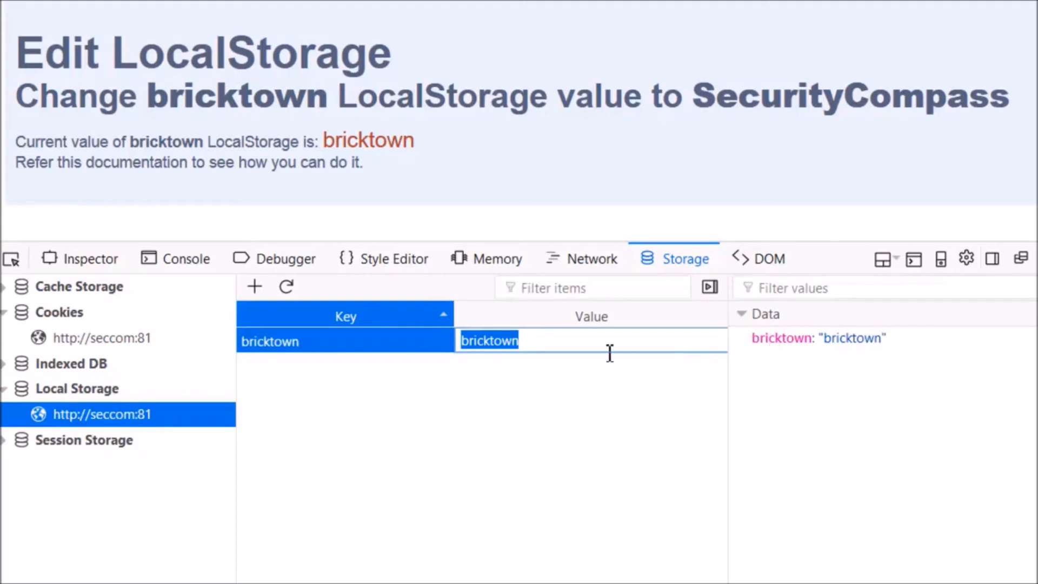
text(Secu)
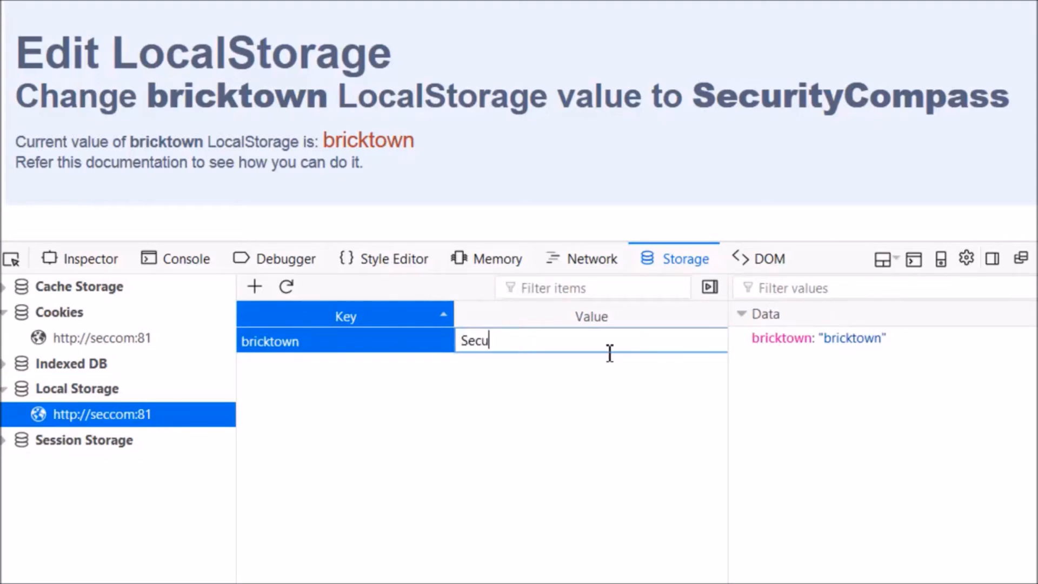
text(rityCom)
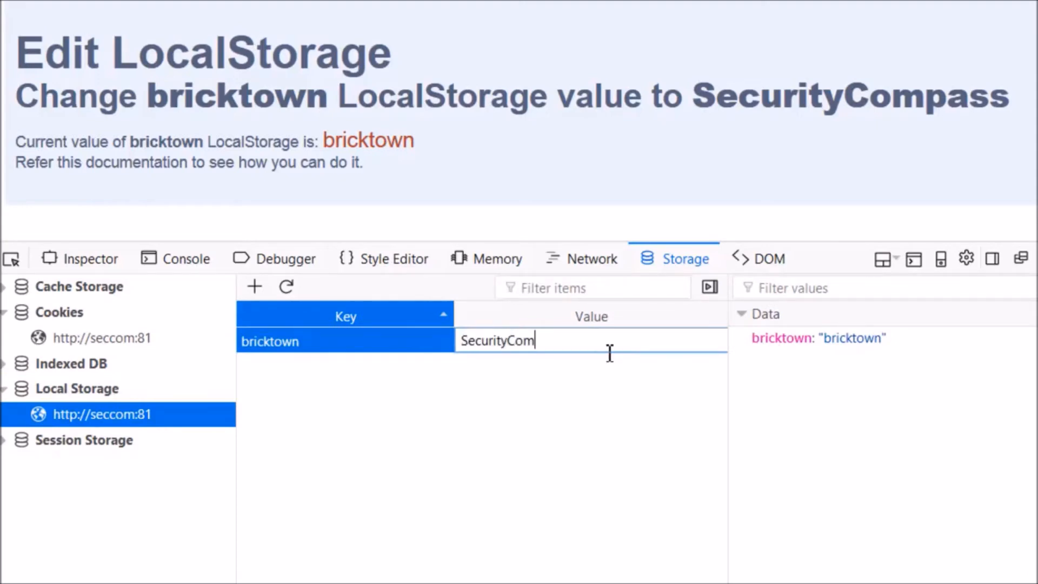
key(Return)
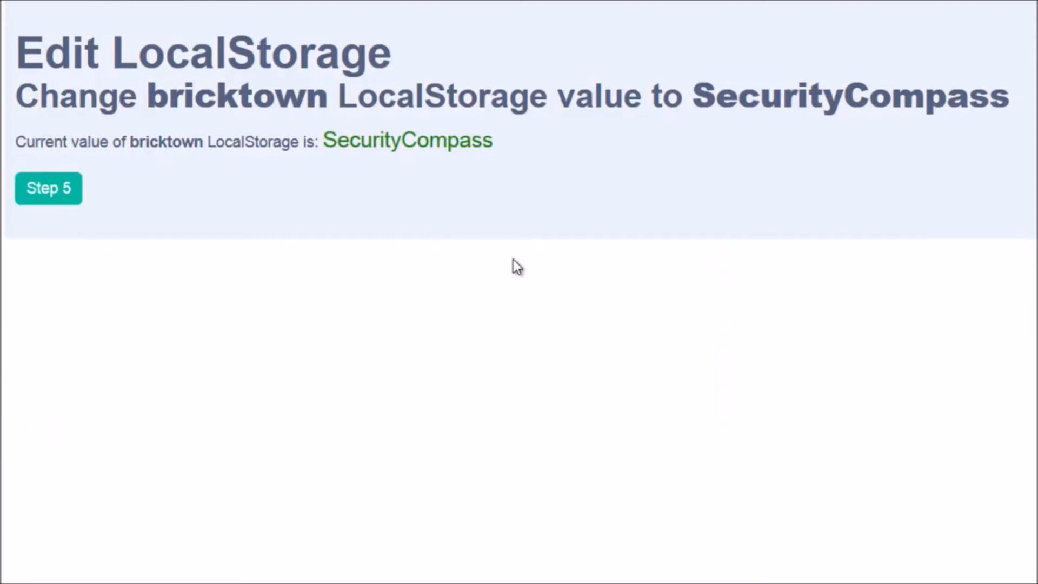
mouse_move(101, 211)
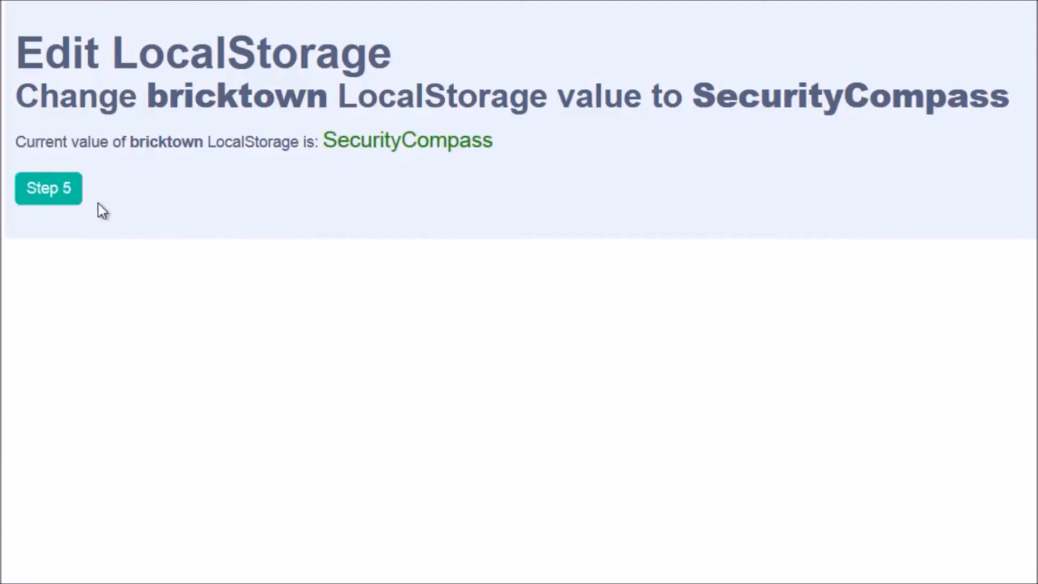
- Advance through Step 5 to the Disable CSS challenge
click(47, 189)
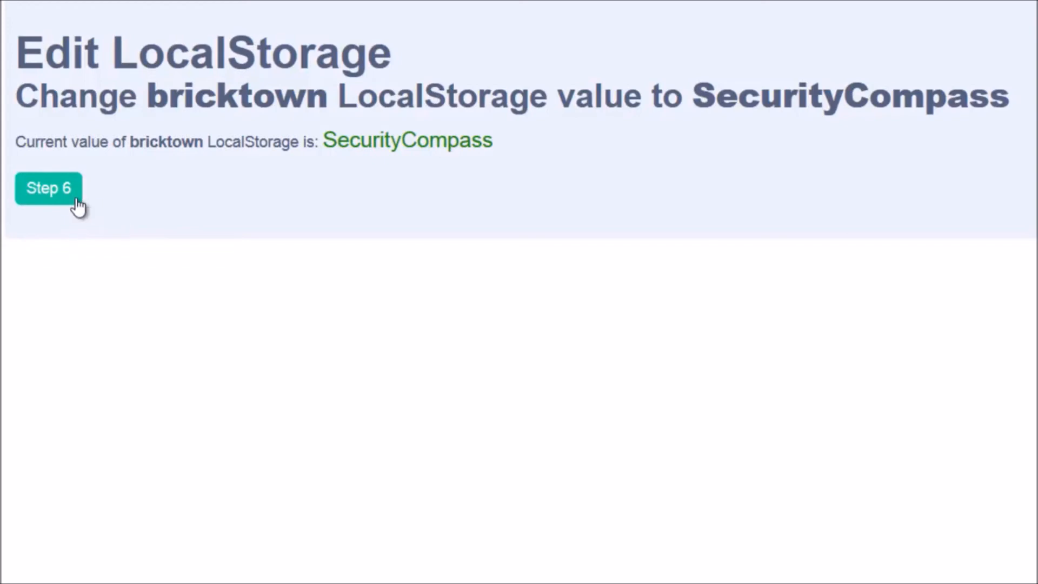
click(47, 187)
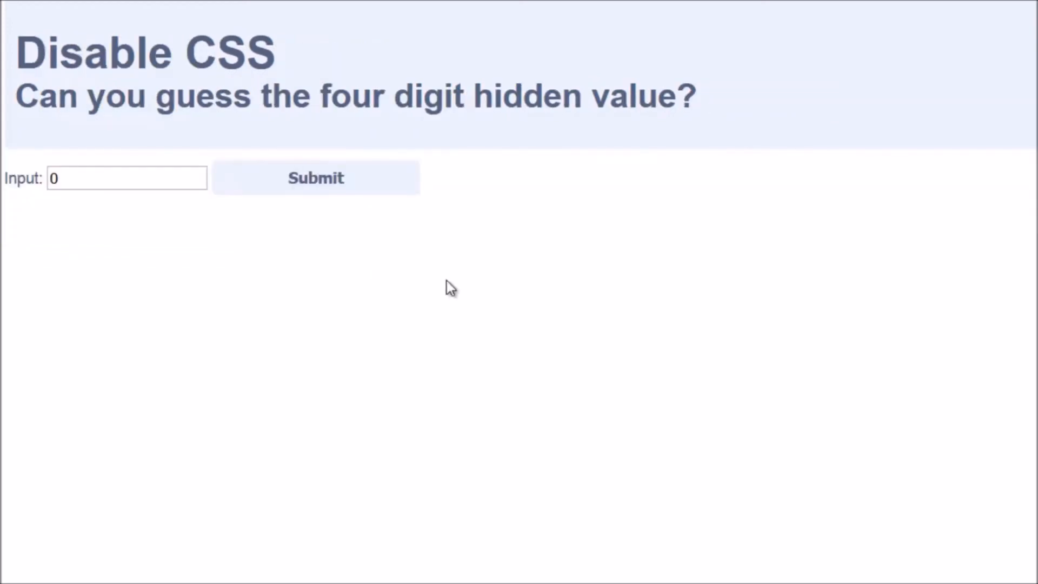
mouse_move(424, 293)
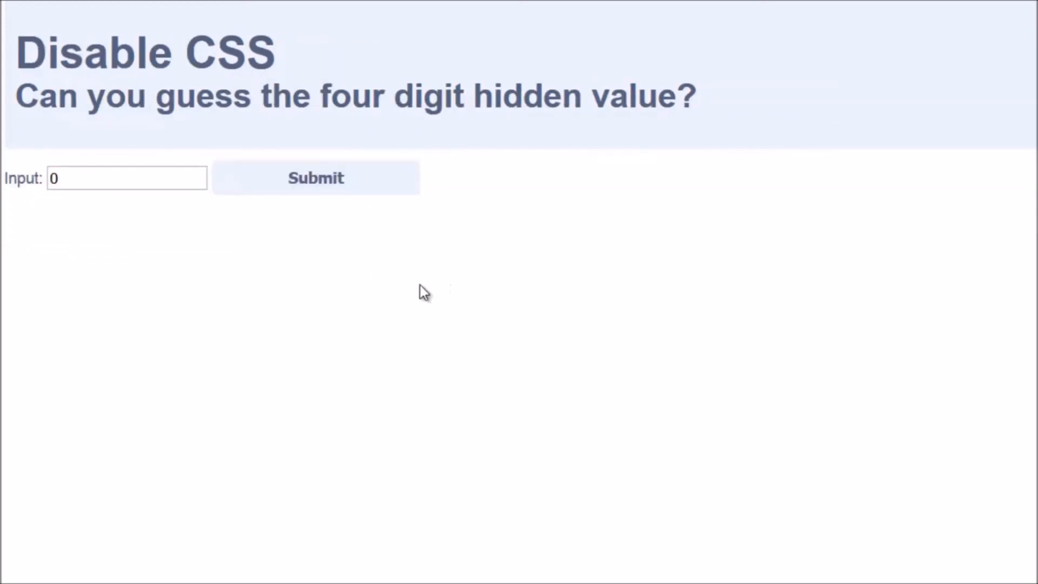
mouse_move(371, 291)
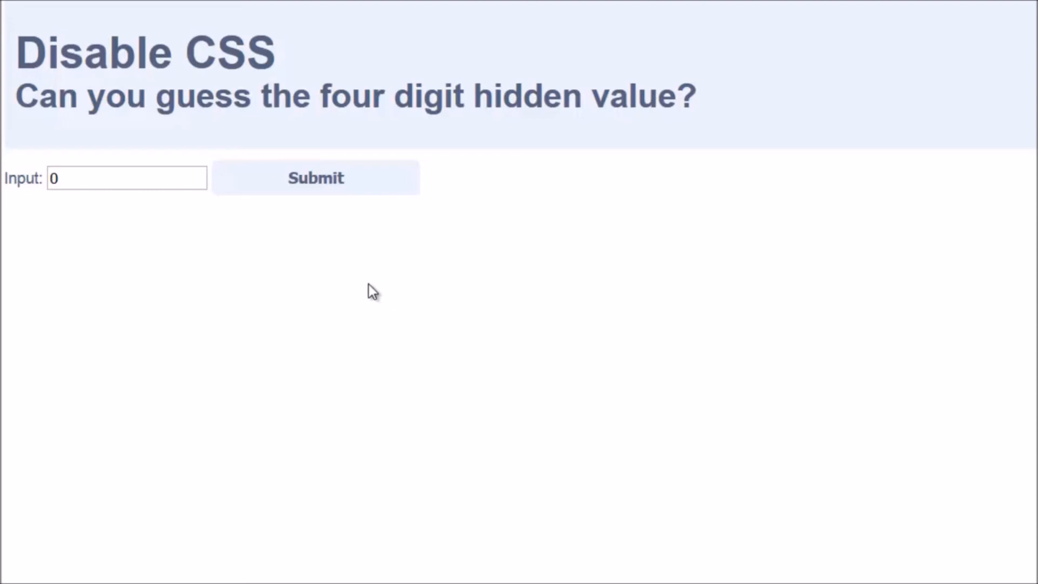
mouse_move(537, 180)
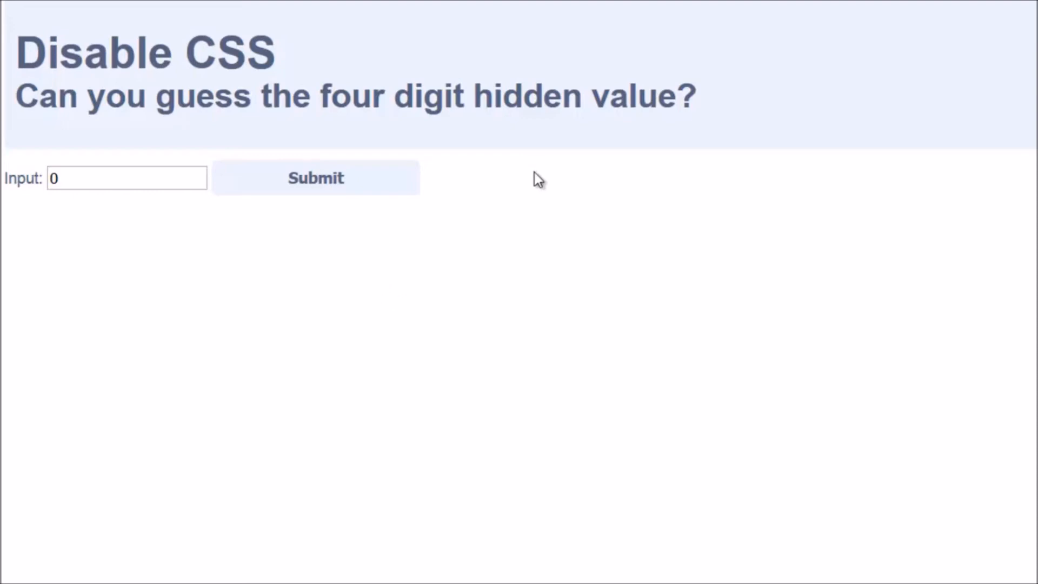
mouse_move(558, 288)
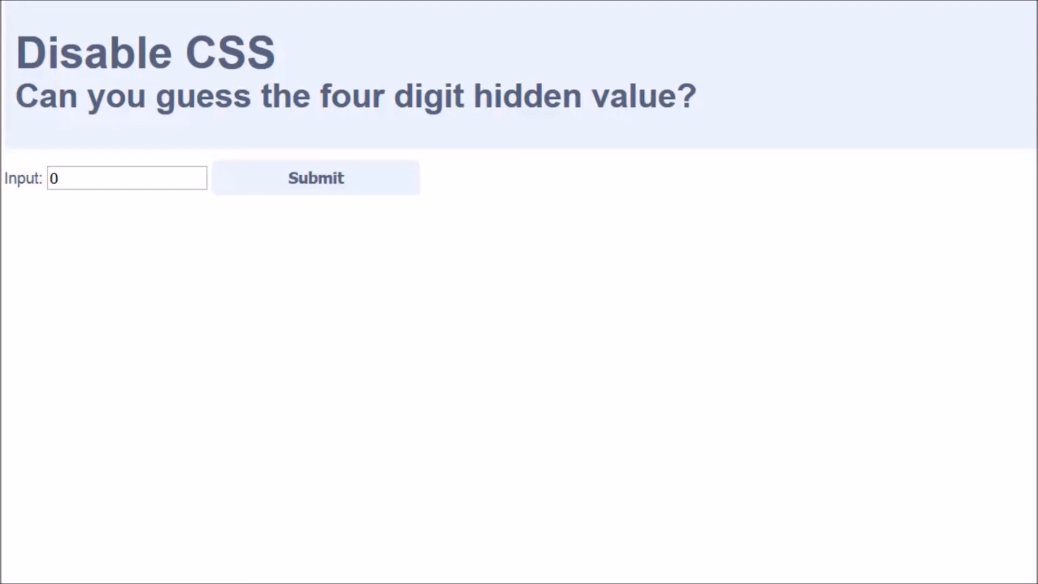
mouse_move(386, 297)
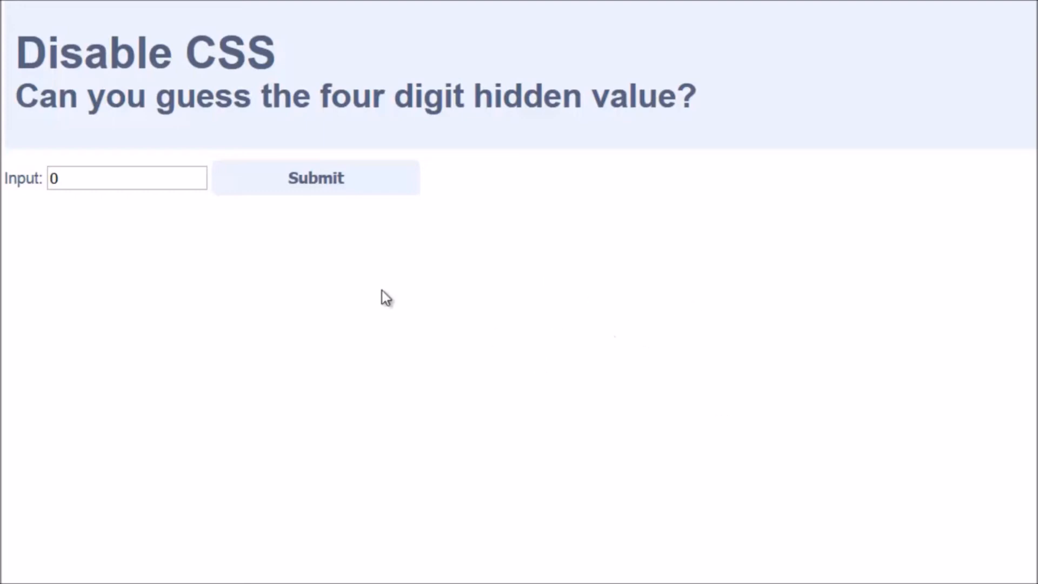
- Disable page styles to reveal 7625, submit it as the guess, and continue to Step 7
click(316, 177)
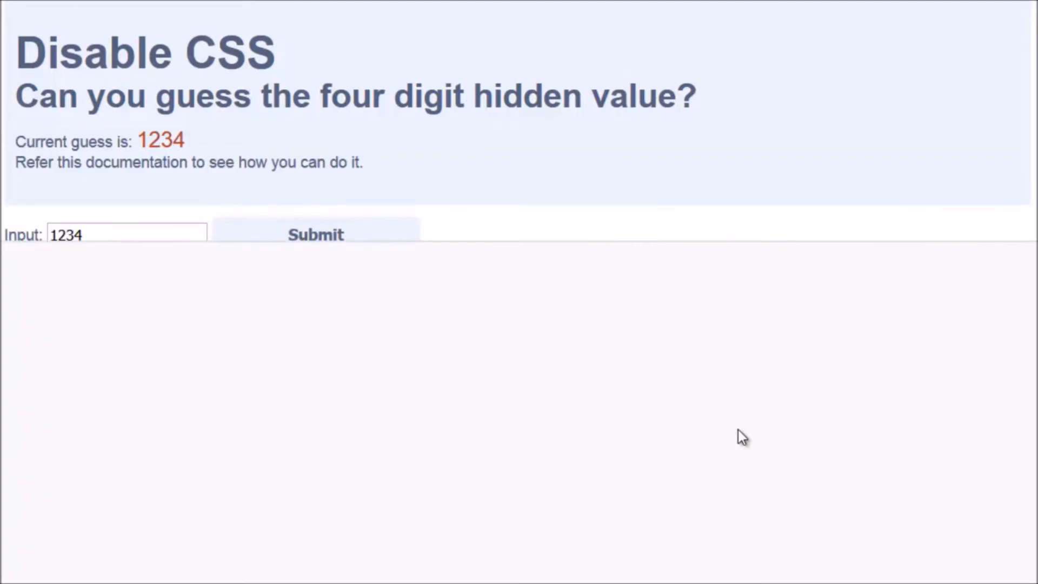
key(F12)
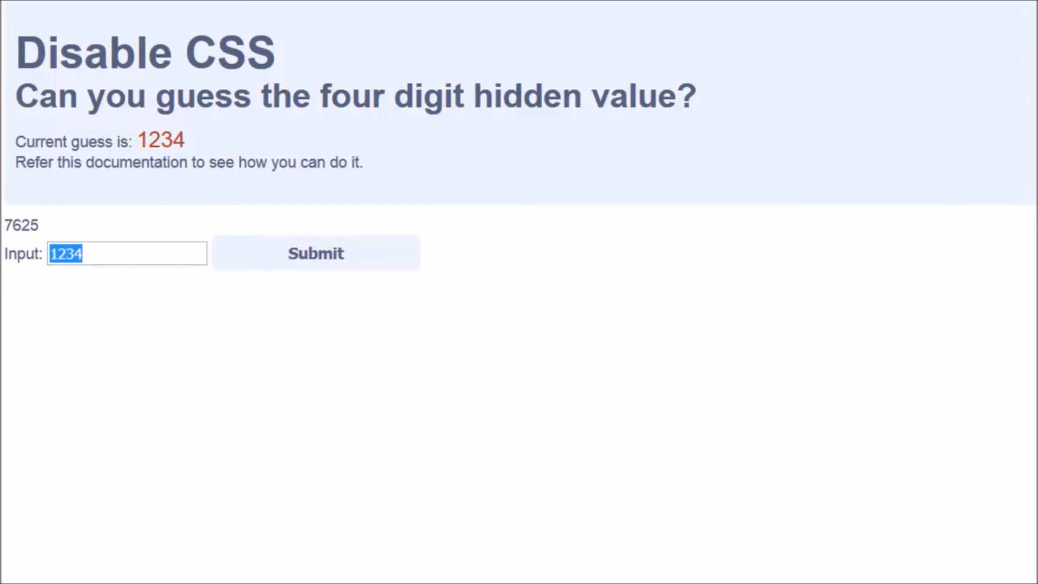
text(7625)
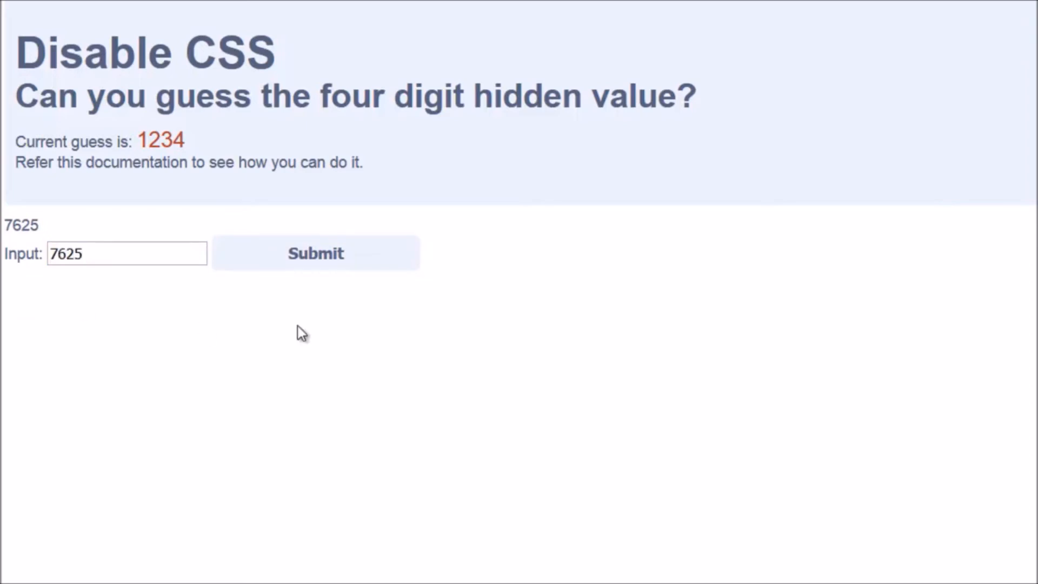
click(315, 253)
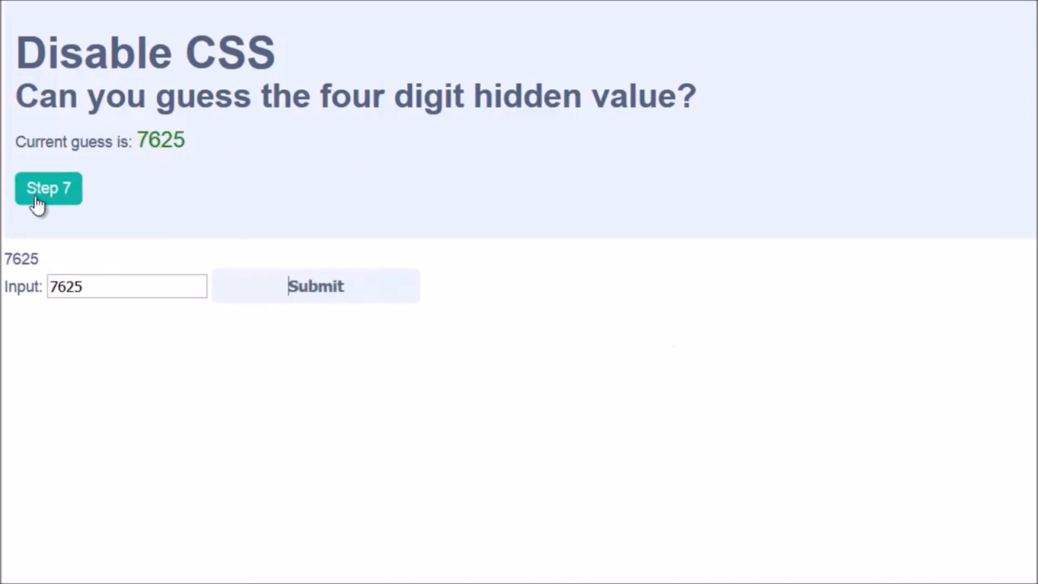
click(48, 188)
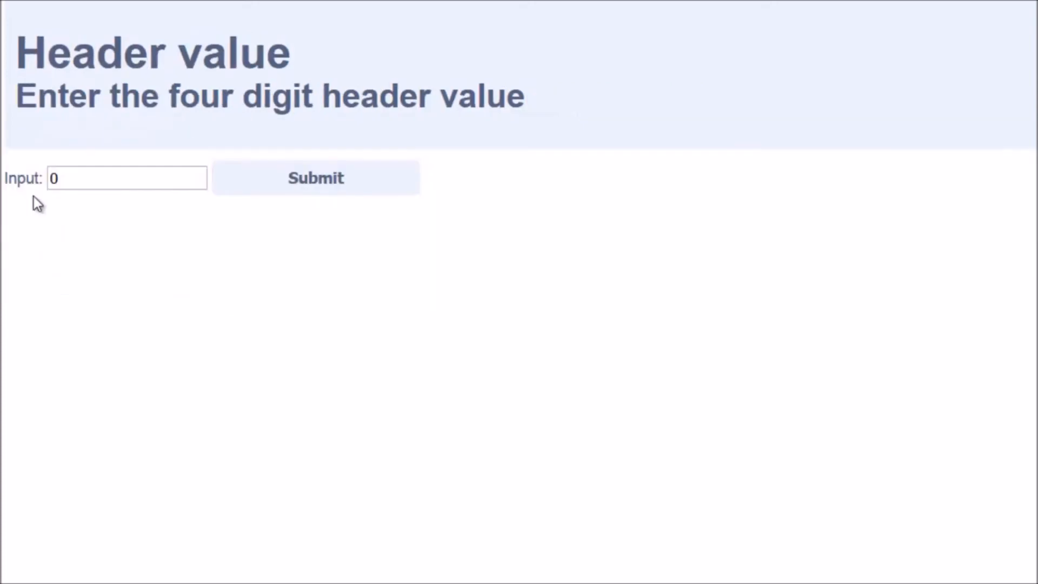
mouse_move(574, 331)
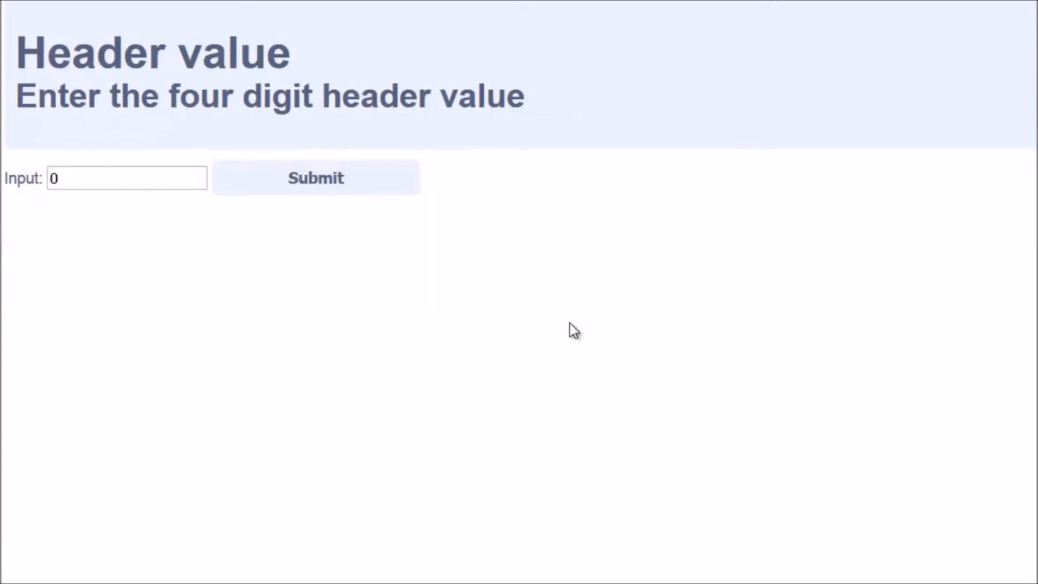
mouse_move(567, 331)
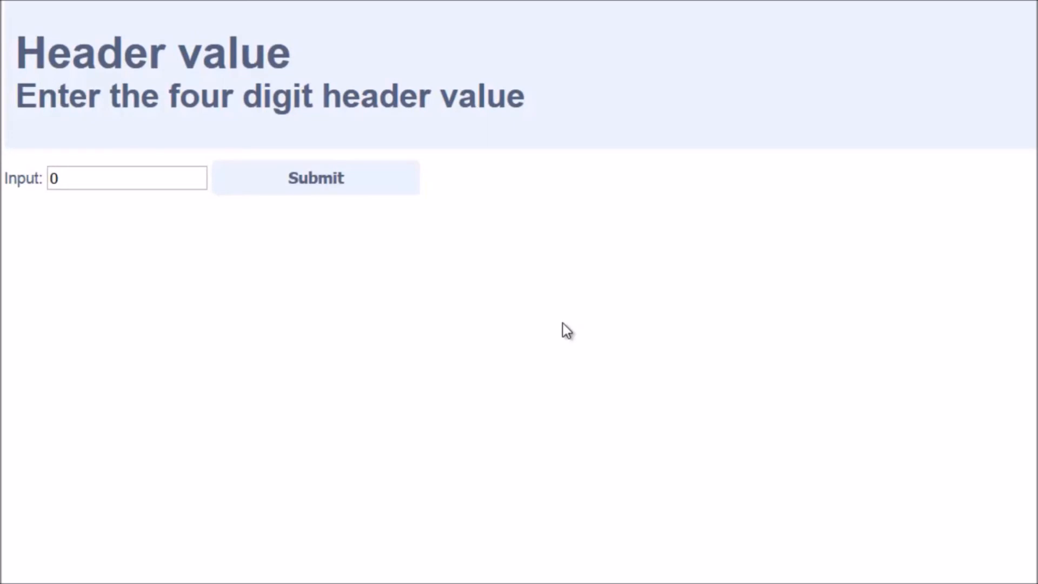
mouse_move(687, 266)
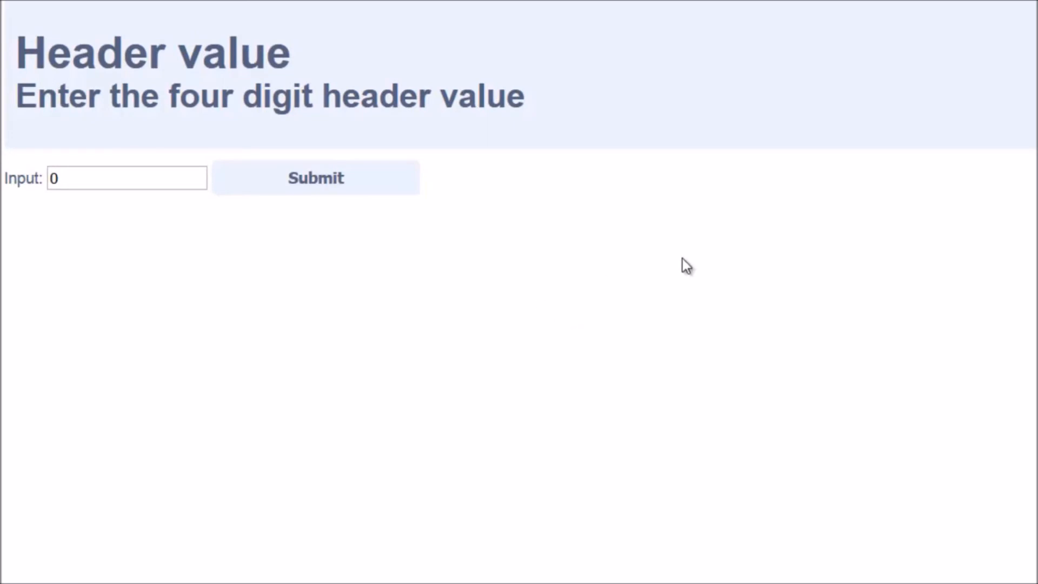
- Bring up the developer tools (F12) on the Header value challenge page
key(F12)
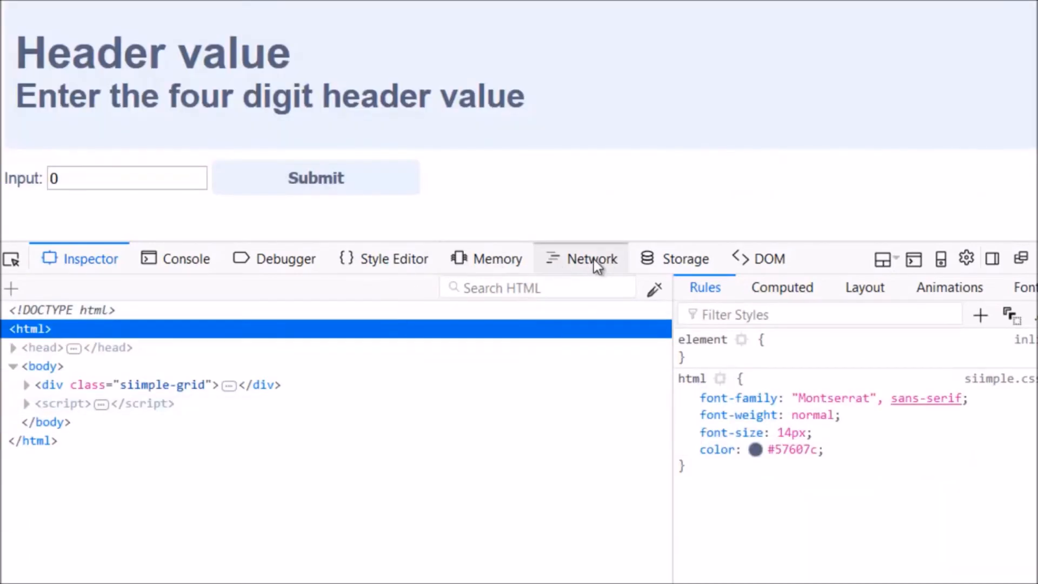
- Reload under the Network panel and read the Monster response header 5643 from step-07.php
click(592, 259)
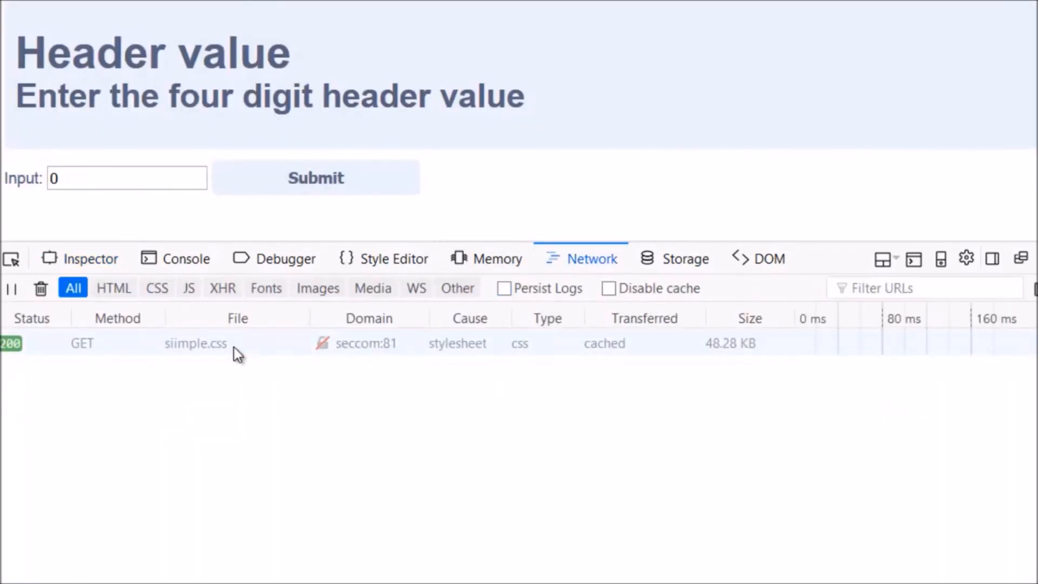
click(40, 288)
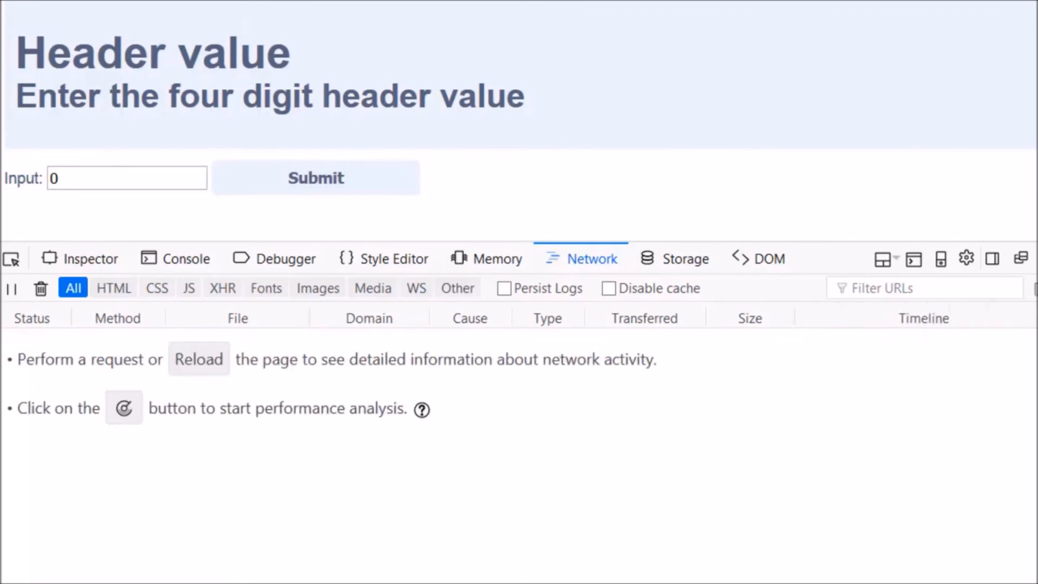
click(193, 343)
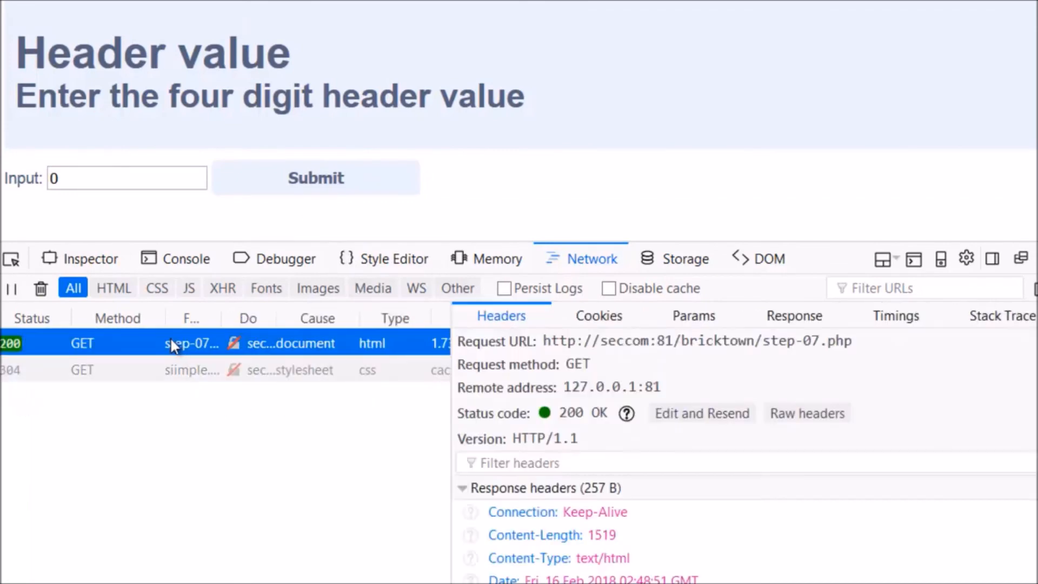
mouse_move(757, 364)
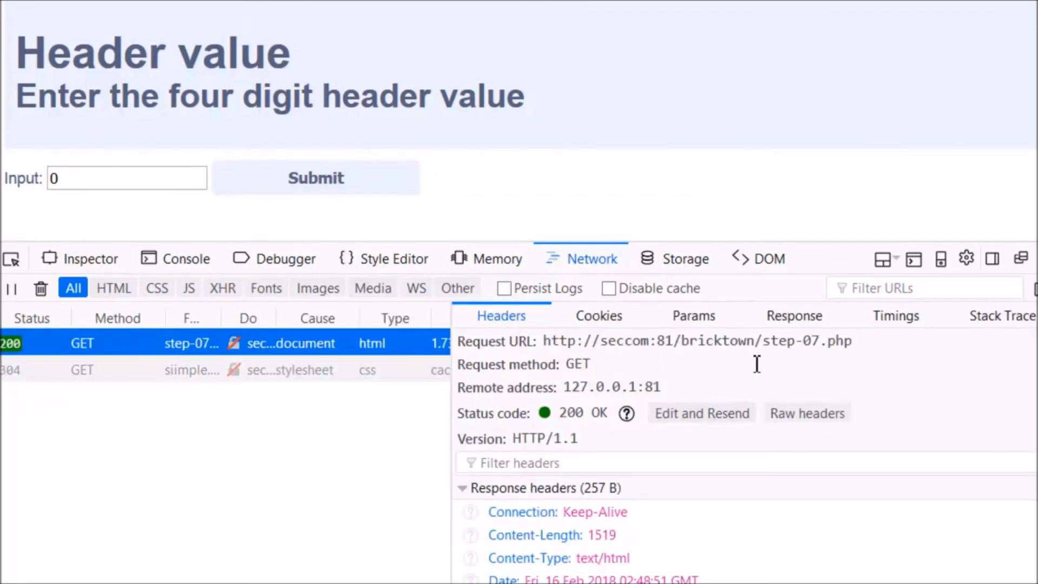
click(793, 314)
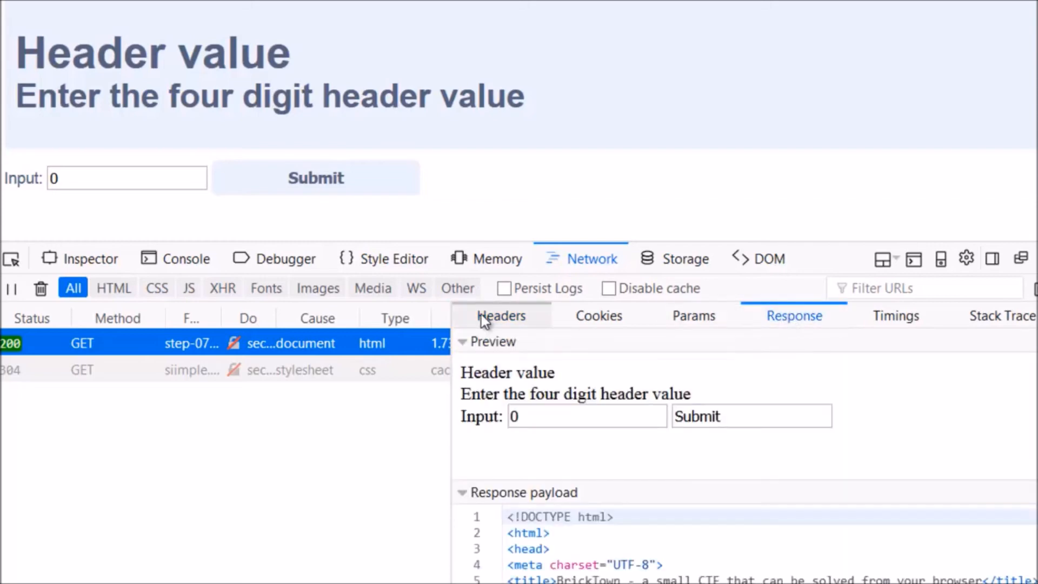
click(501, 315)
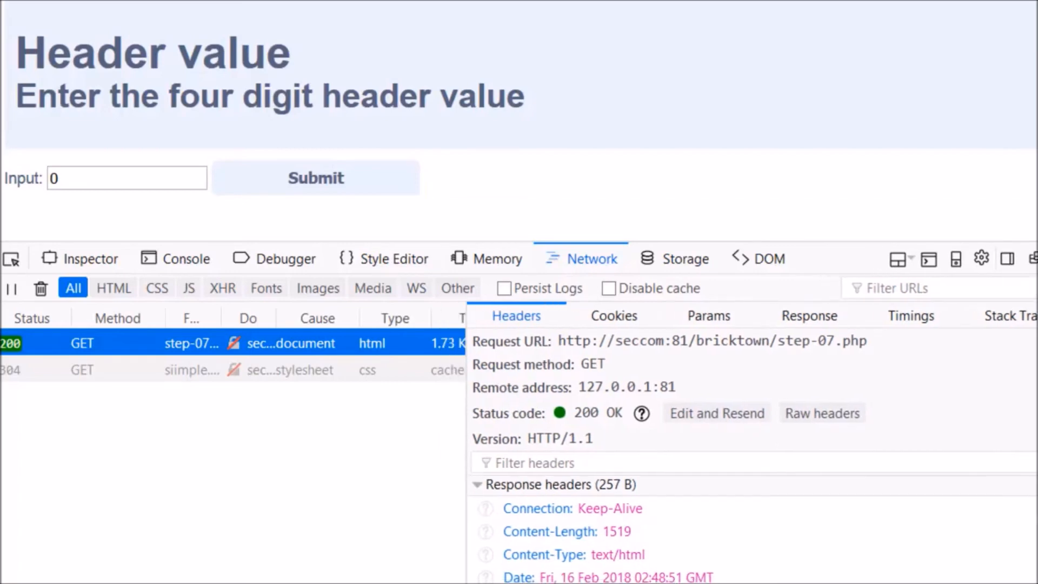
scroll(down, 3)
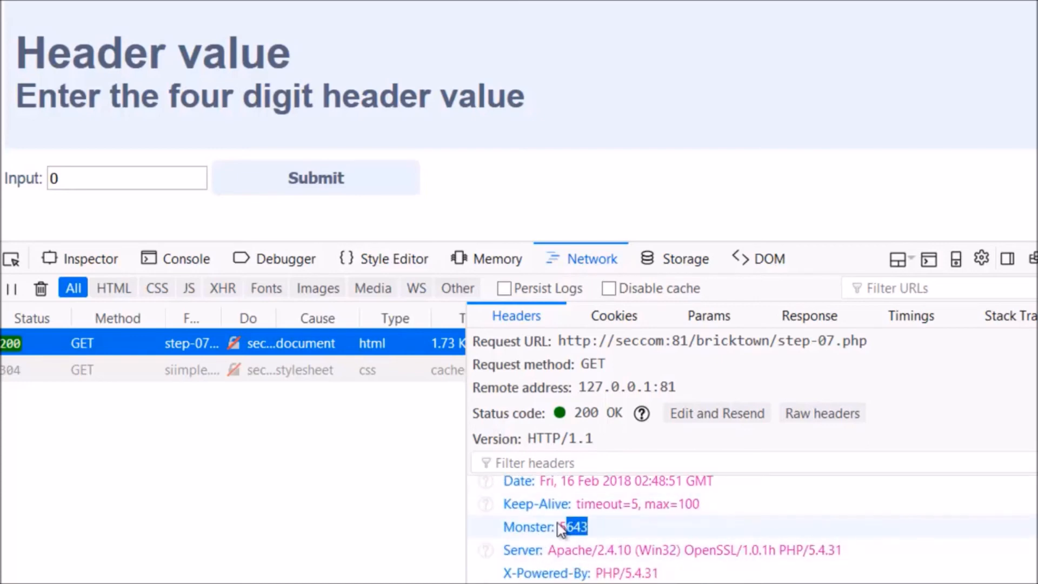
- Replace the 0 in Input with 5643 and submit it to pass the challenge
click(126, 178)
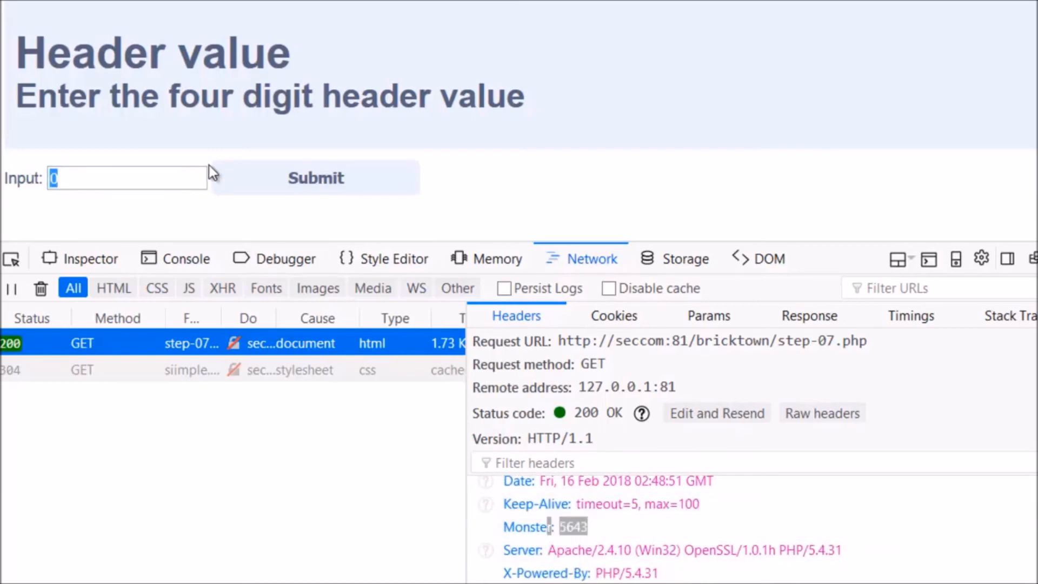
text(5643)
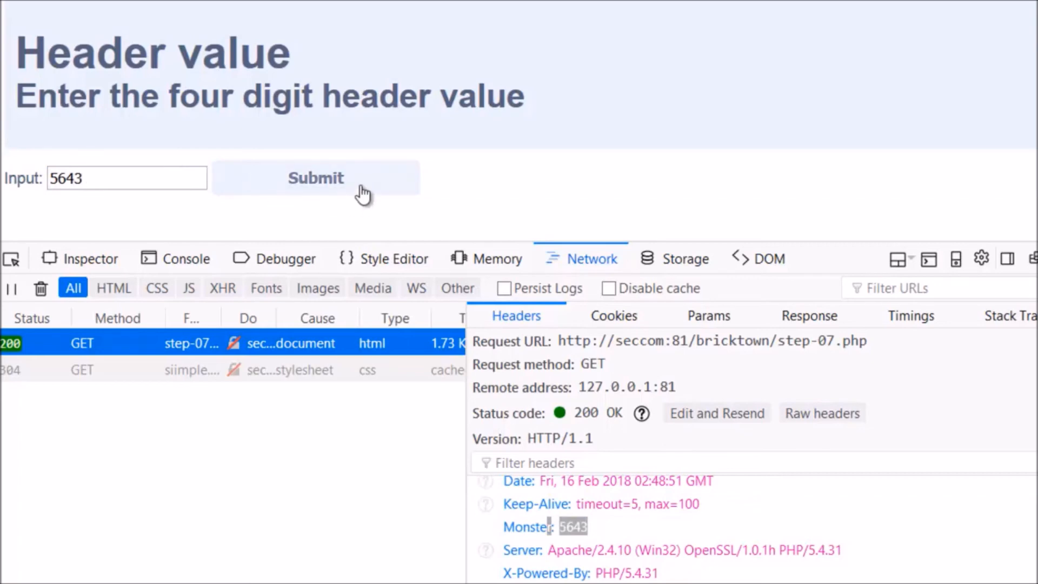
click(315, 177)
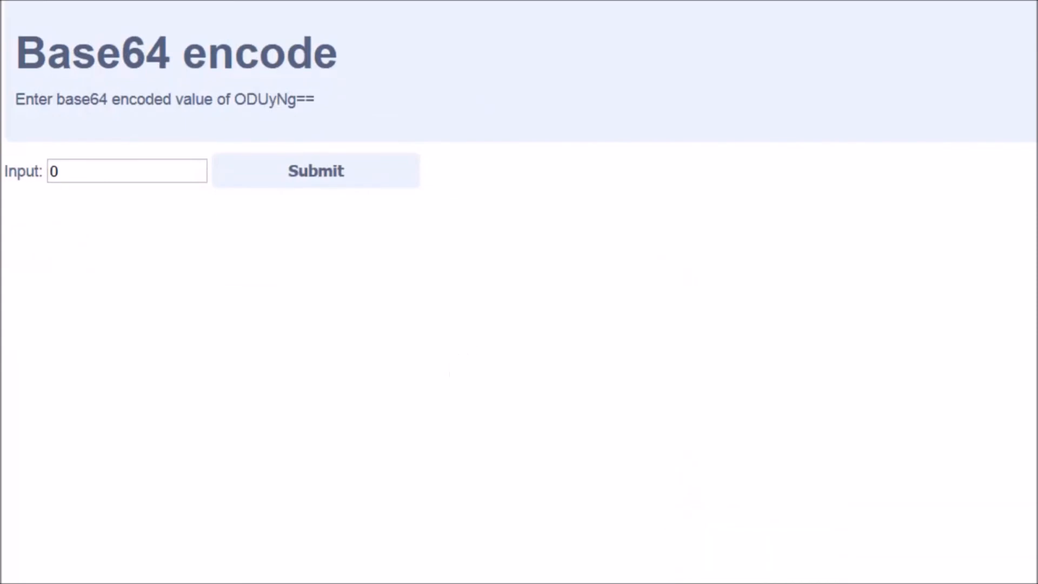
mouse_move(220, 136)
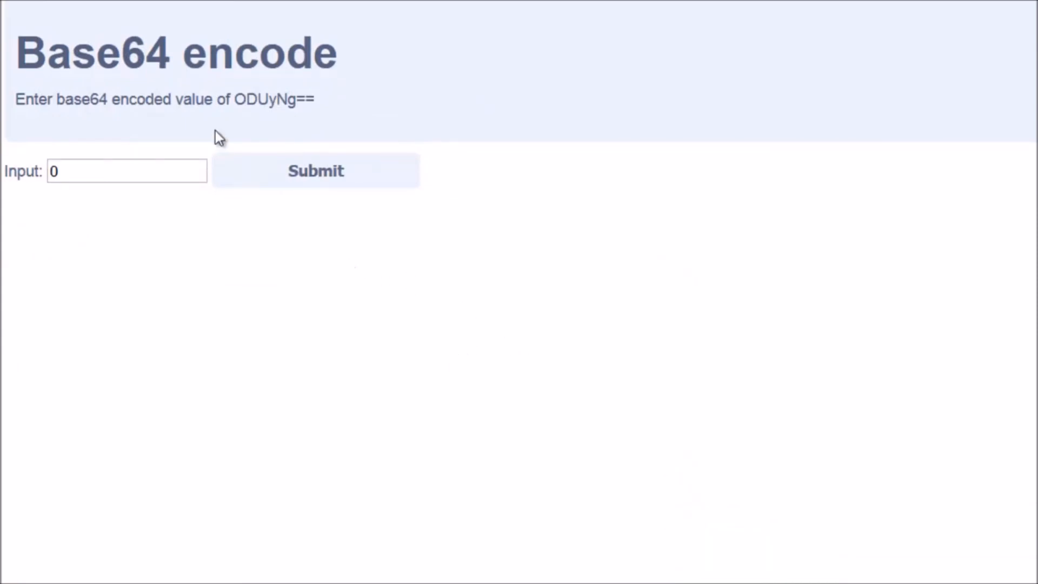
- Select the encoded string ODUyNg== on the Base64 encode page
double_click(273, 99)
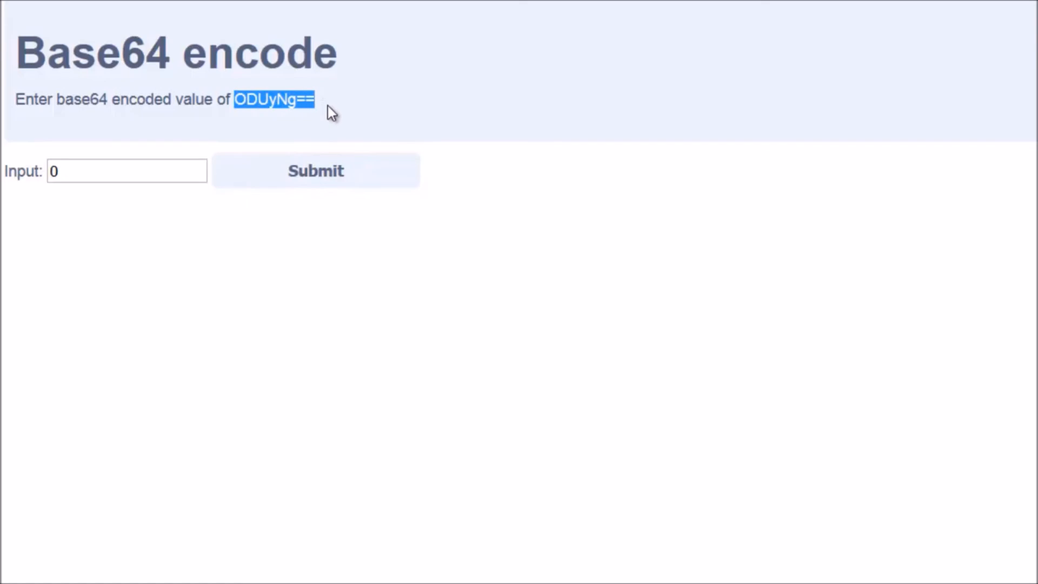
mouse_move(485, 259)
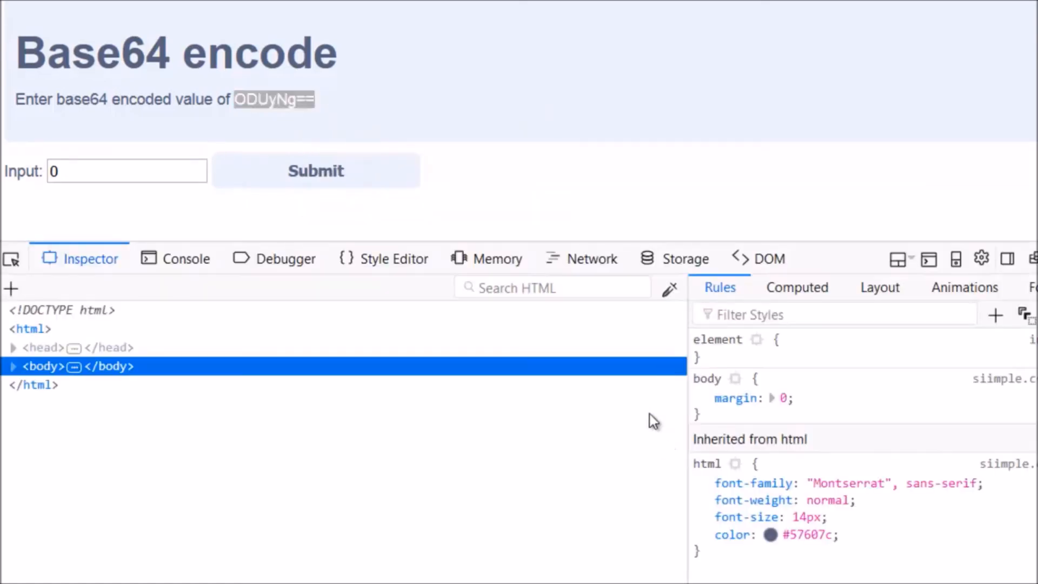
- Decode ODUyNg== in the console, submit 8526 as the answer and continue to Step 9
click(187, 258)
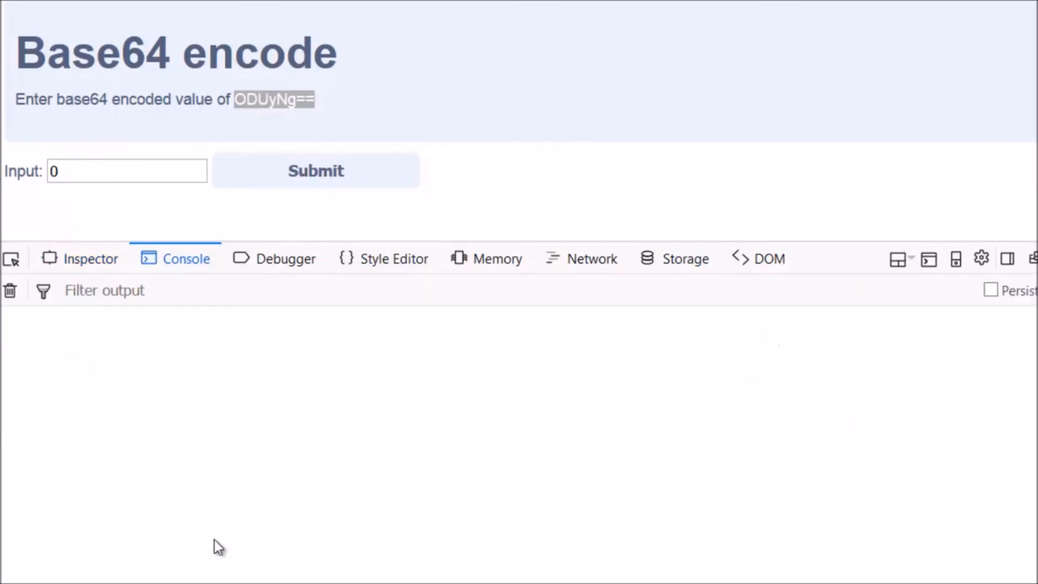
mouse_move(205, 576)
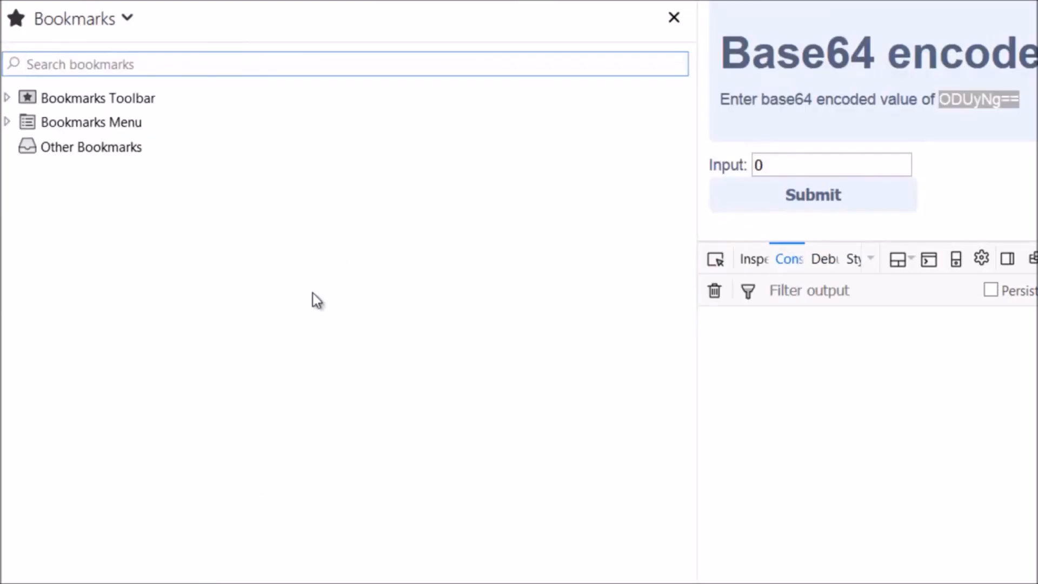
click(674, 18)
text(atob("ODUyNg==)
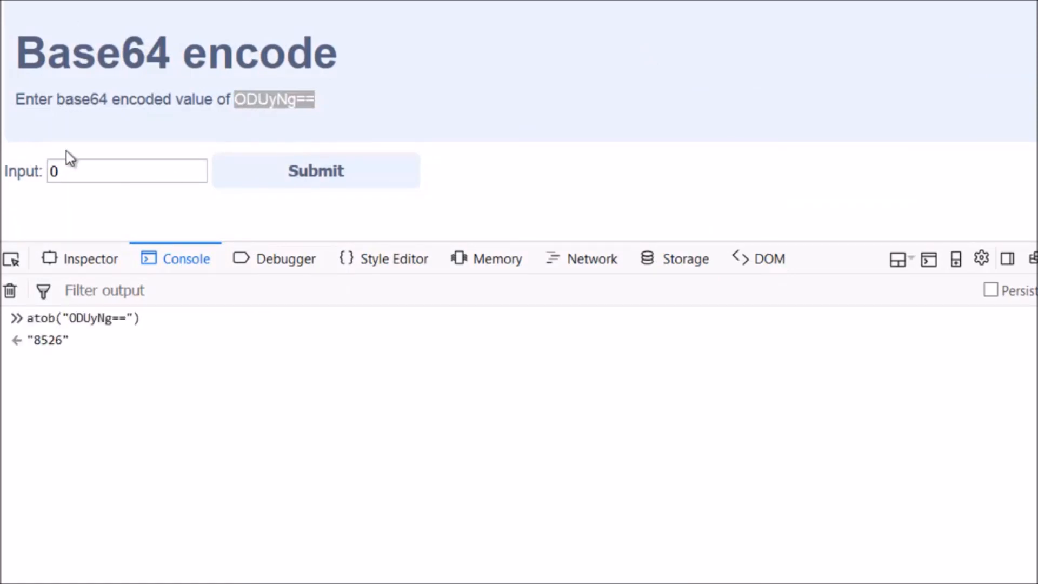
text(8)
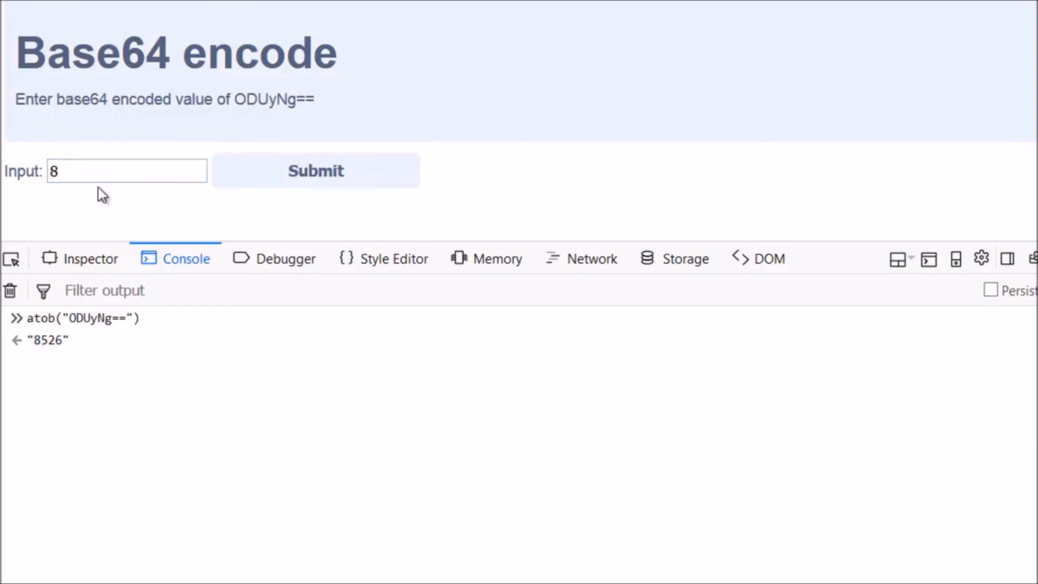
text(526)
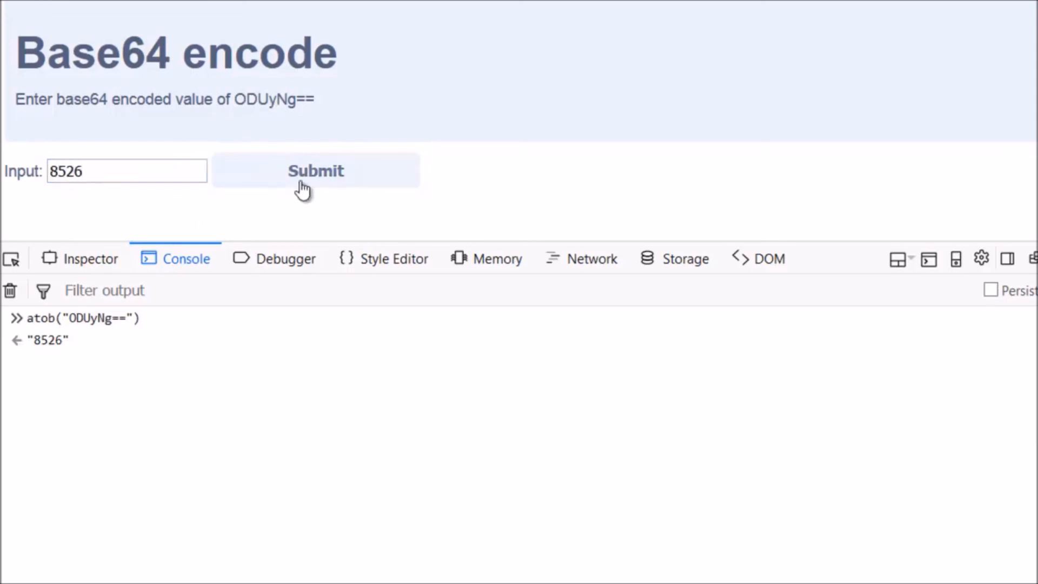
click(315, 170)
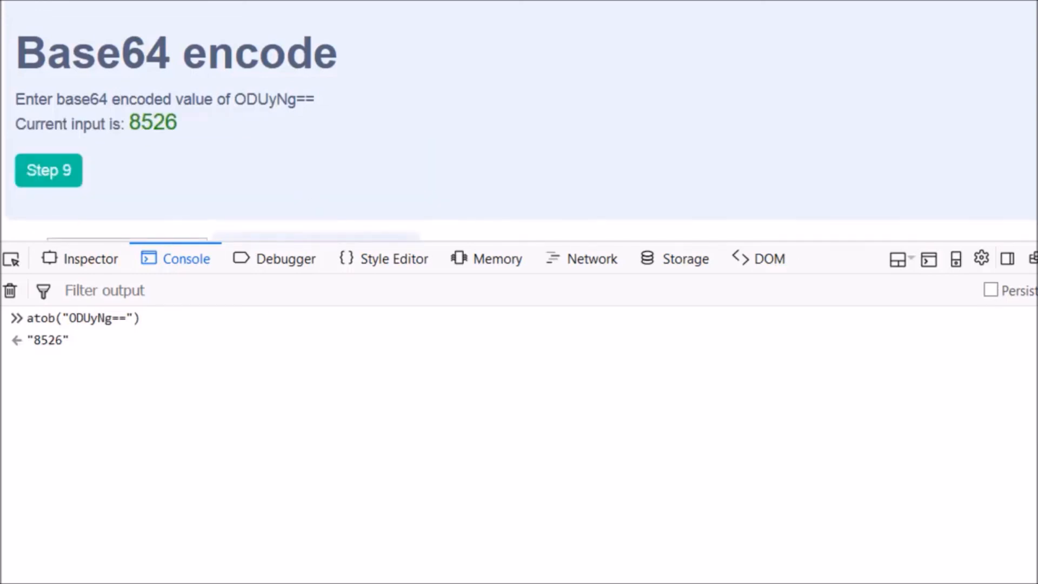
click(47, 170)
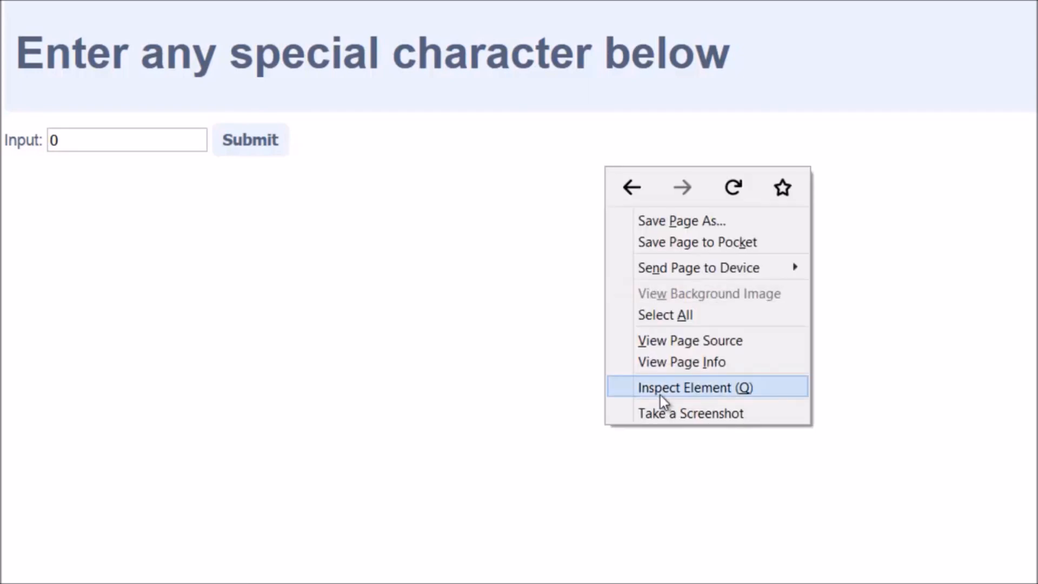
- Inspect the special character page via the context menu to show its HTML in the developer tools
click(693, 387)
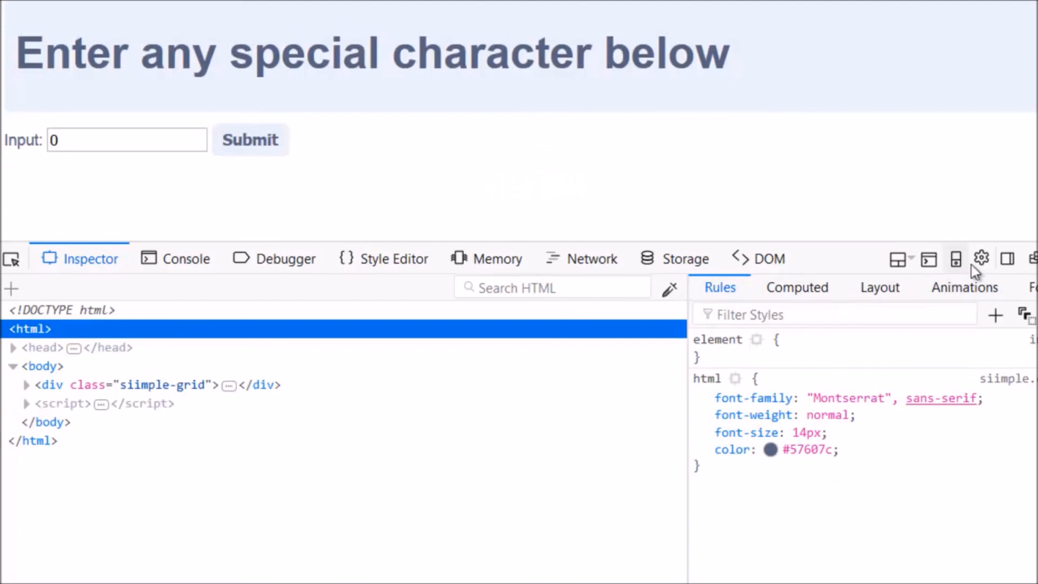
- Check Disable JavaScript under Advanced settings in the toolbox settings
click(982, 257)
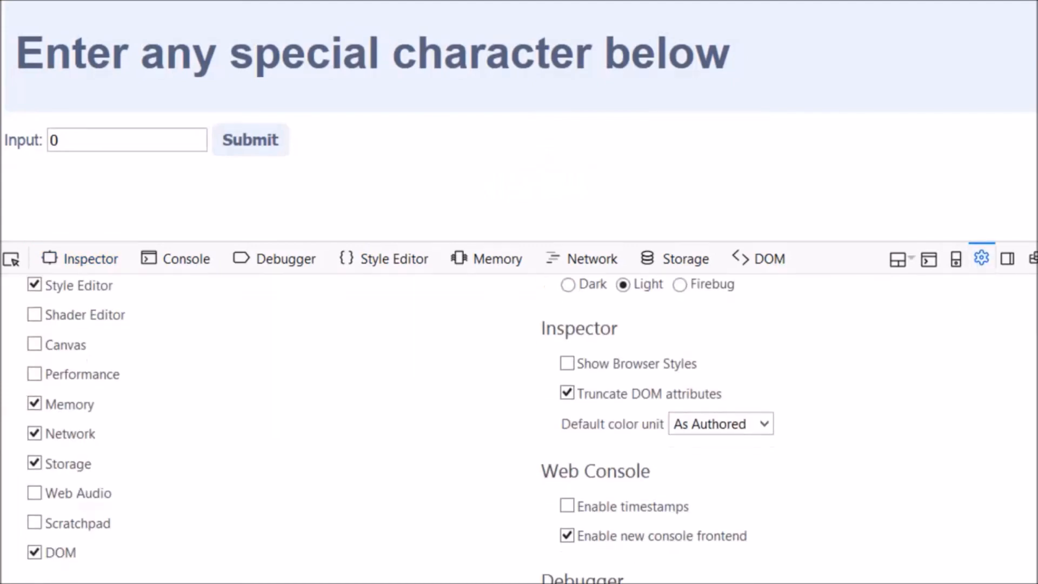
scroll(down, 3)
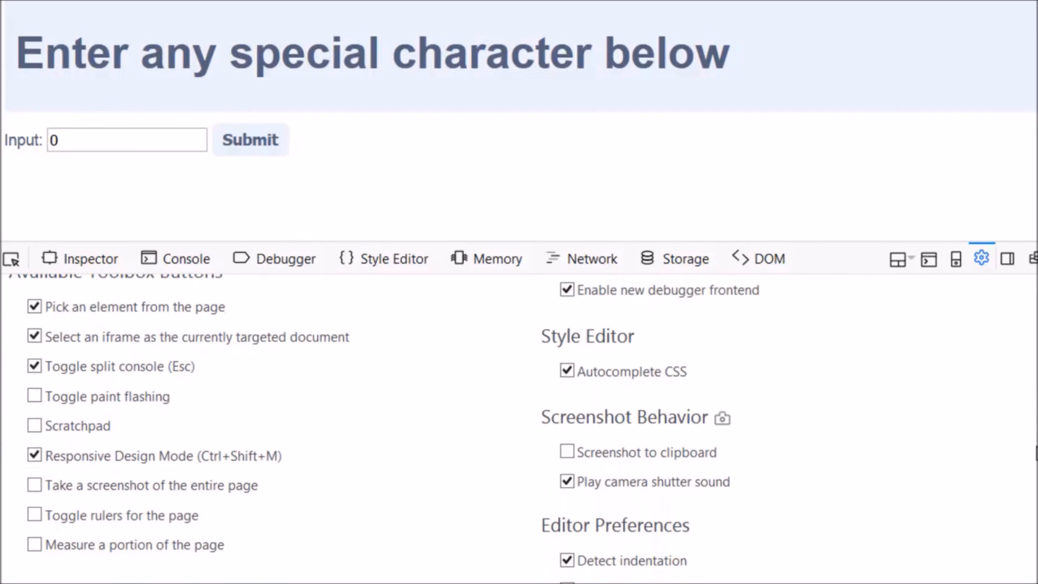
scroll(down, 3)
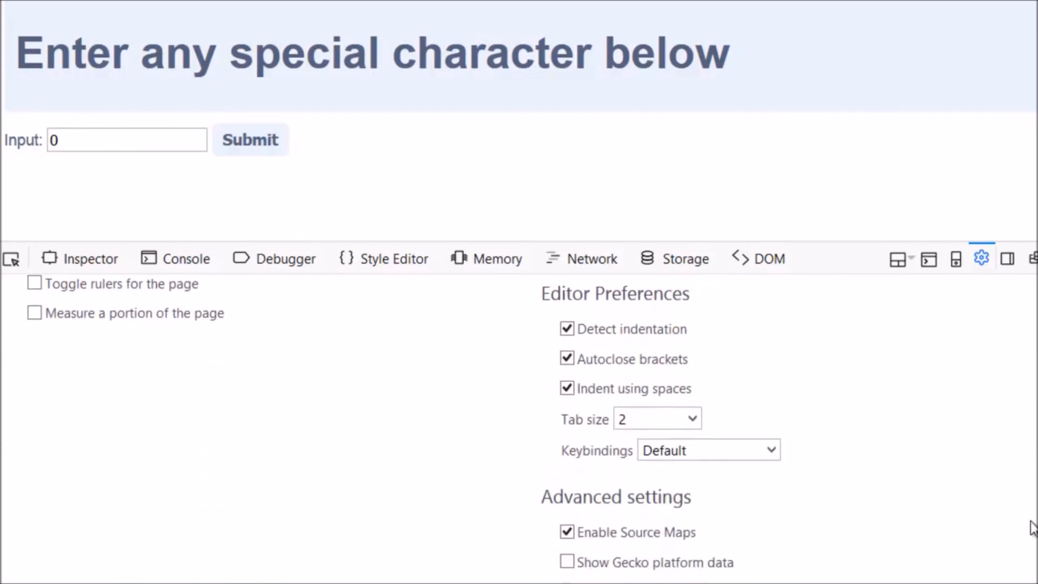
scroll(down, 3)
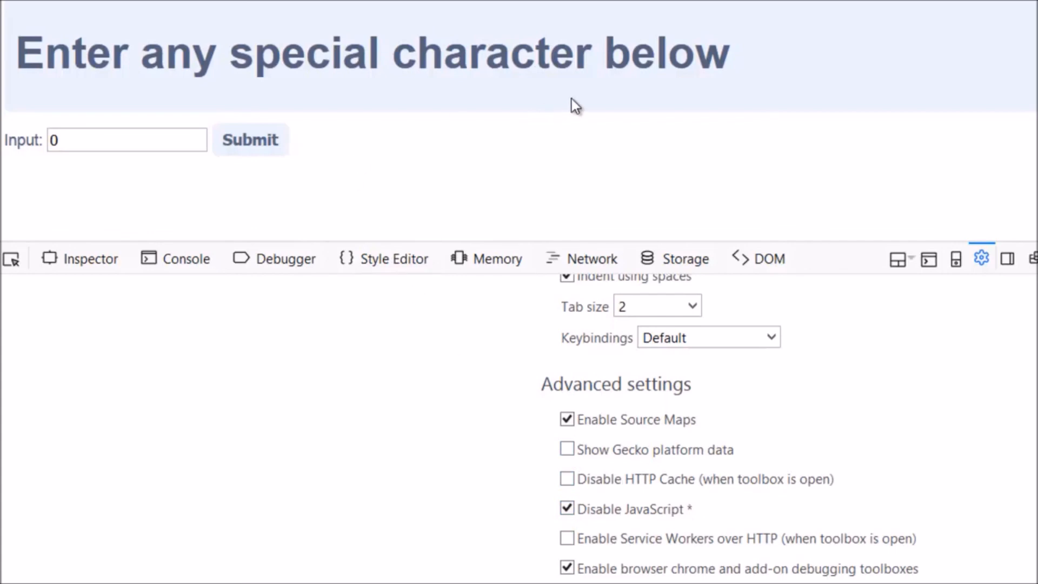
- Submit the special character Input, reaching the Well Done completion page
click(126, 139)
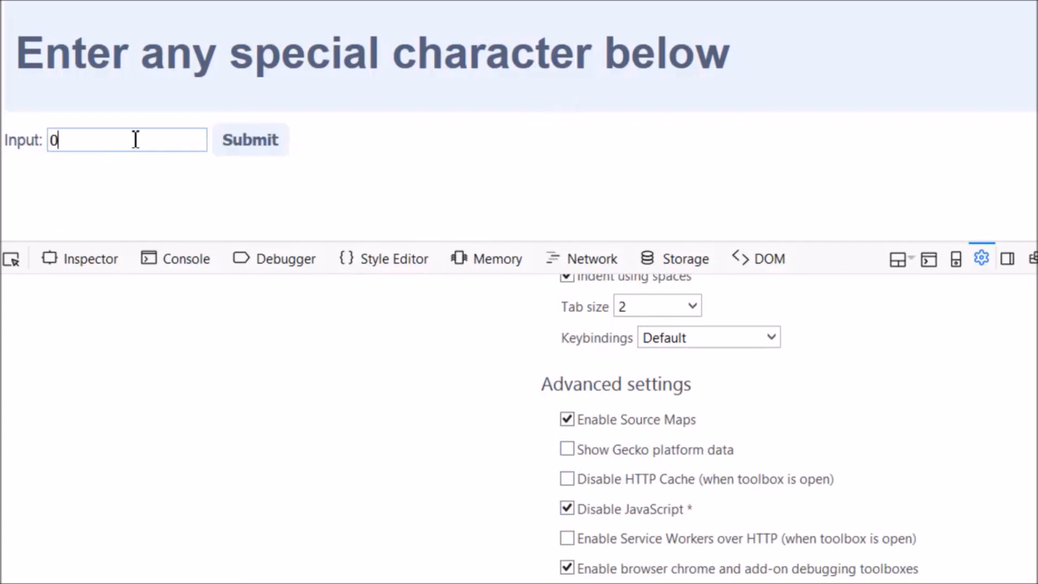
click(250, 140)
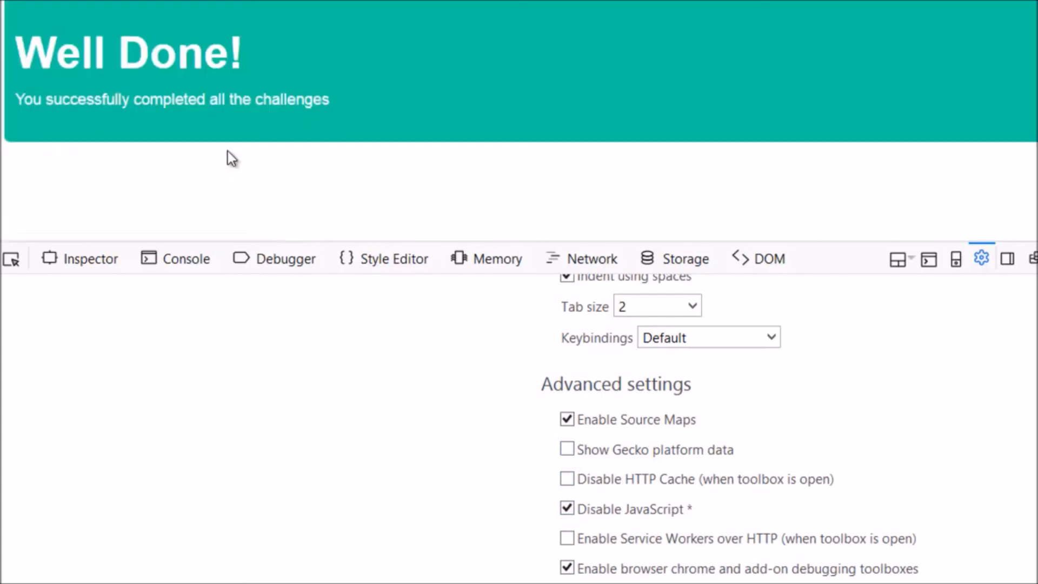